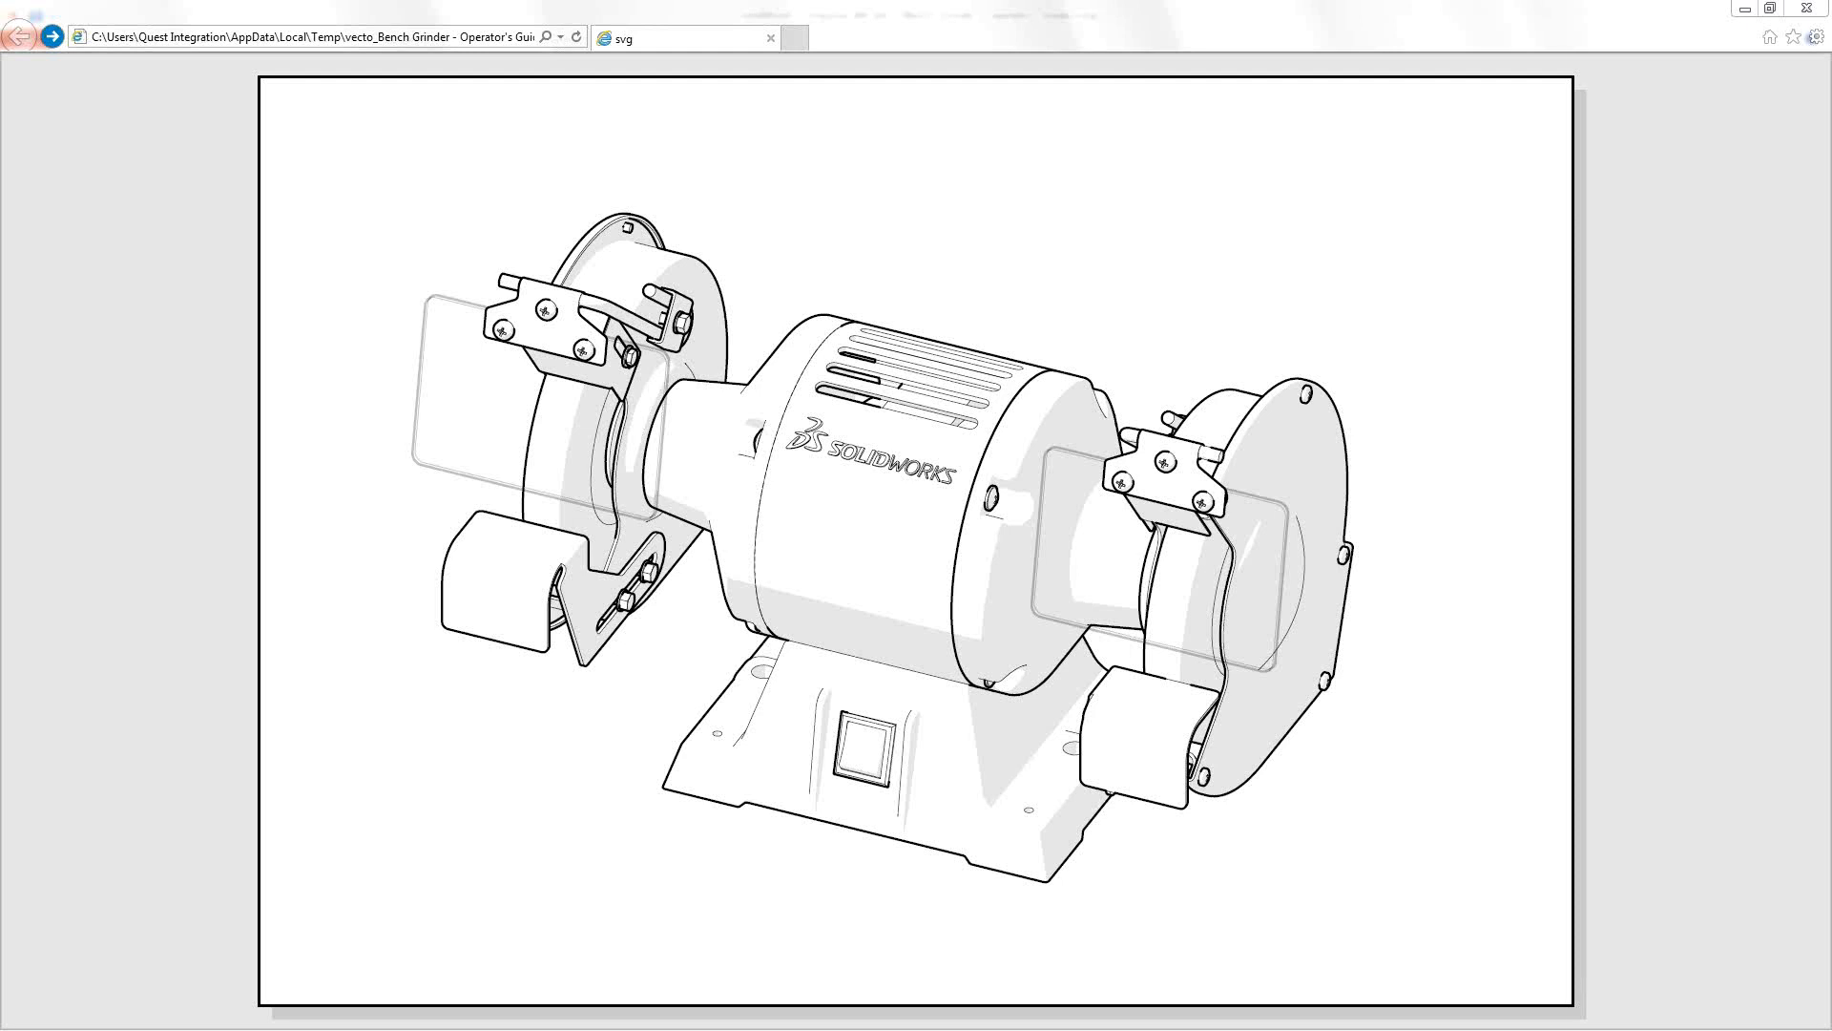
{"action": "mouse_move", "coordinate": [508, 607]}
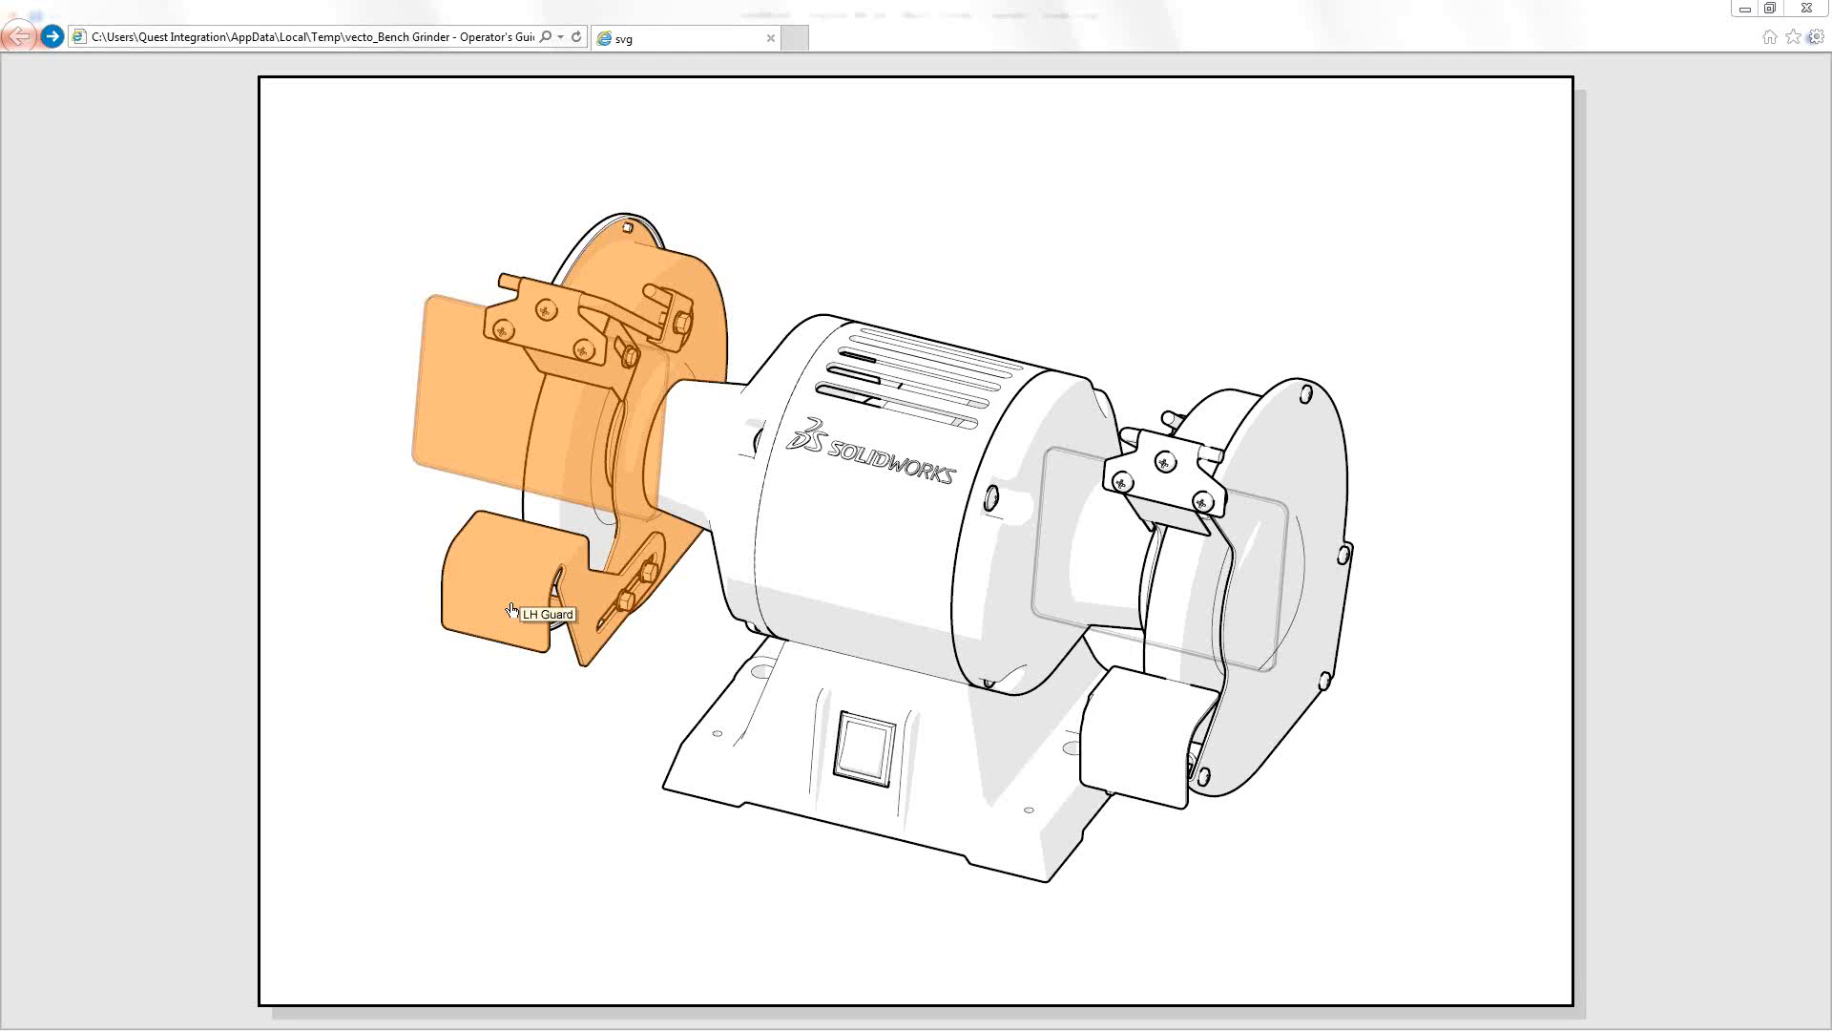
{"action": "mouse_move", "coordinate": [511, 586]}
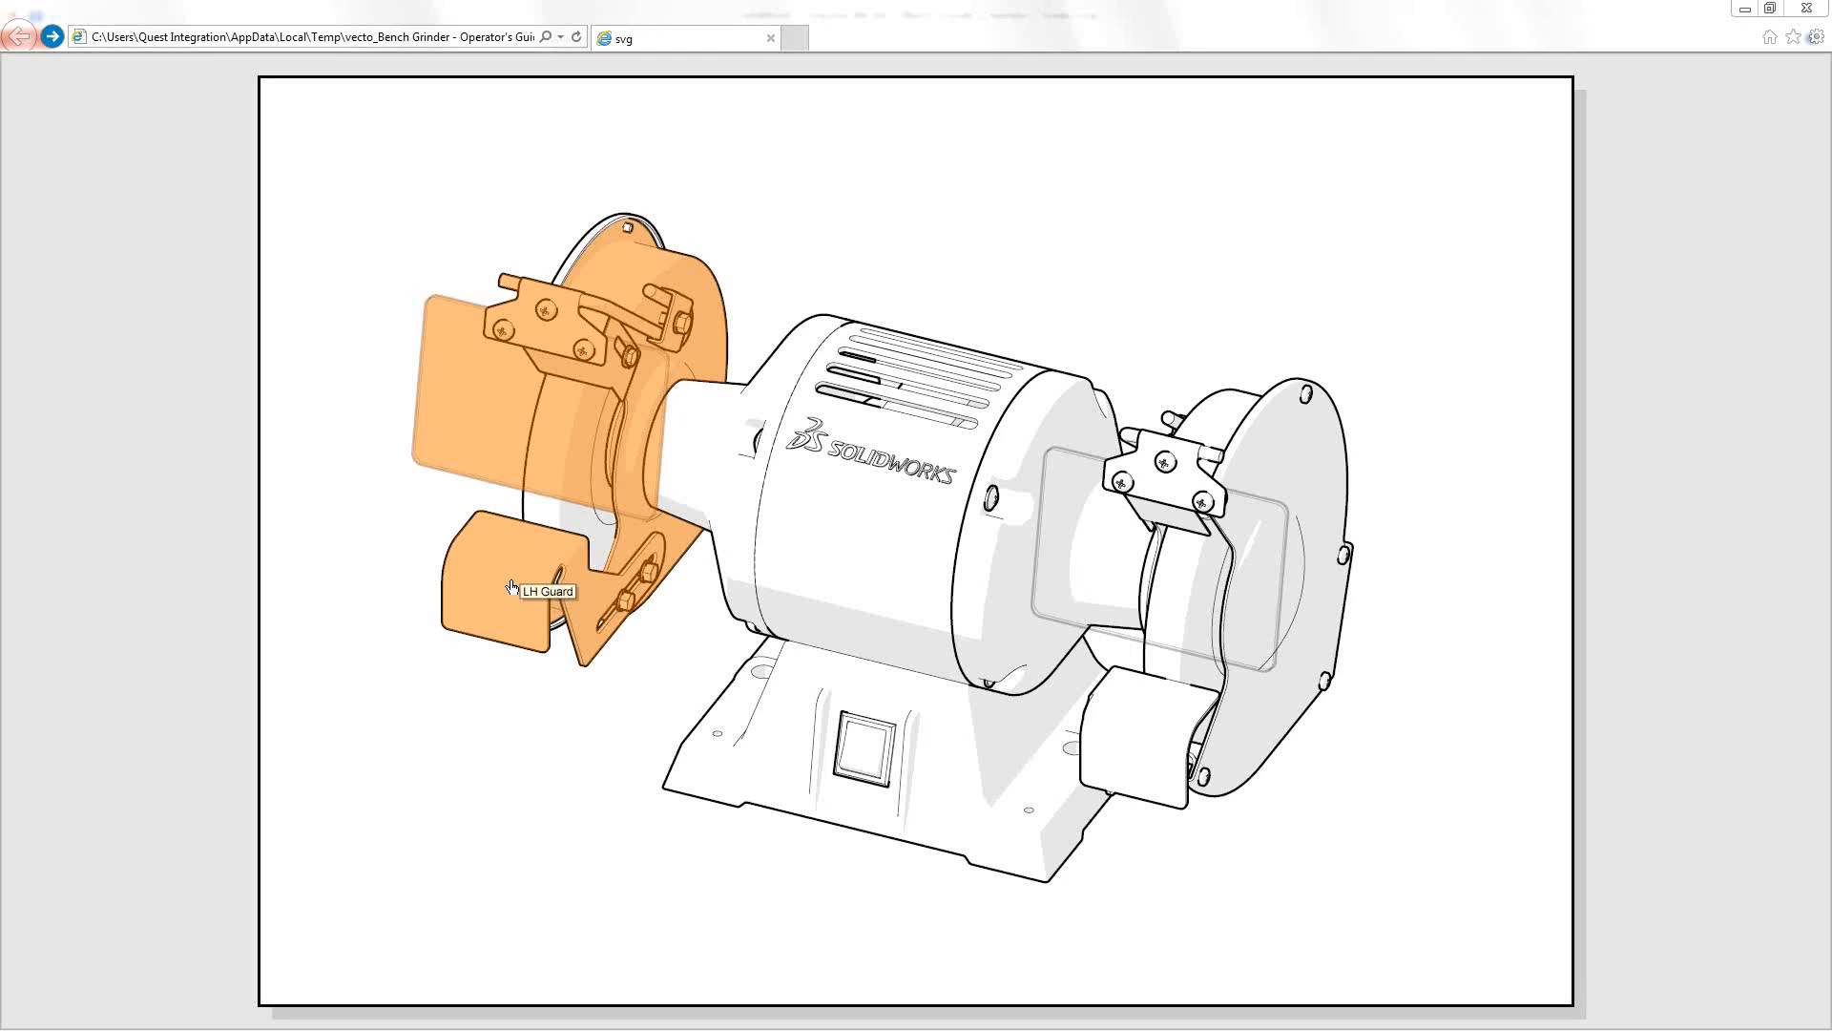
{"action": "mouse_move", "coordinate": [701, 581]}
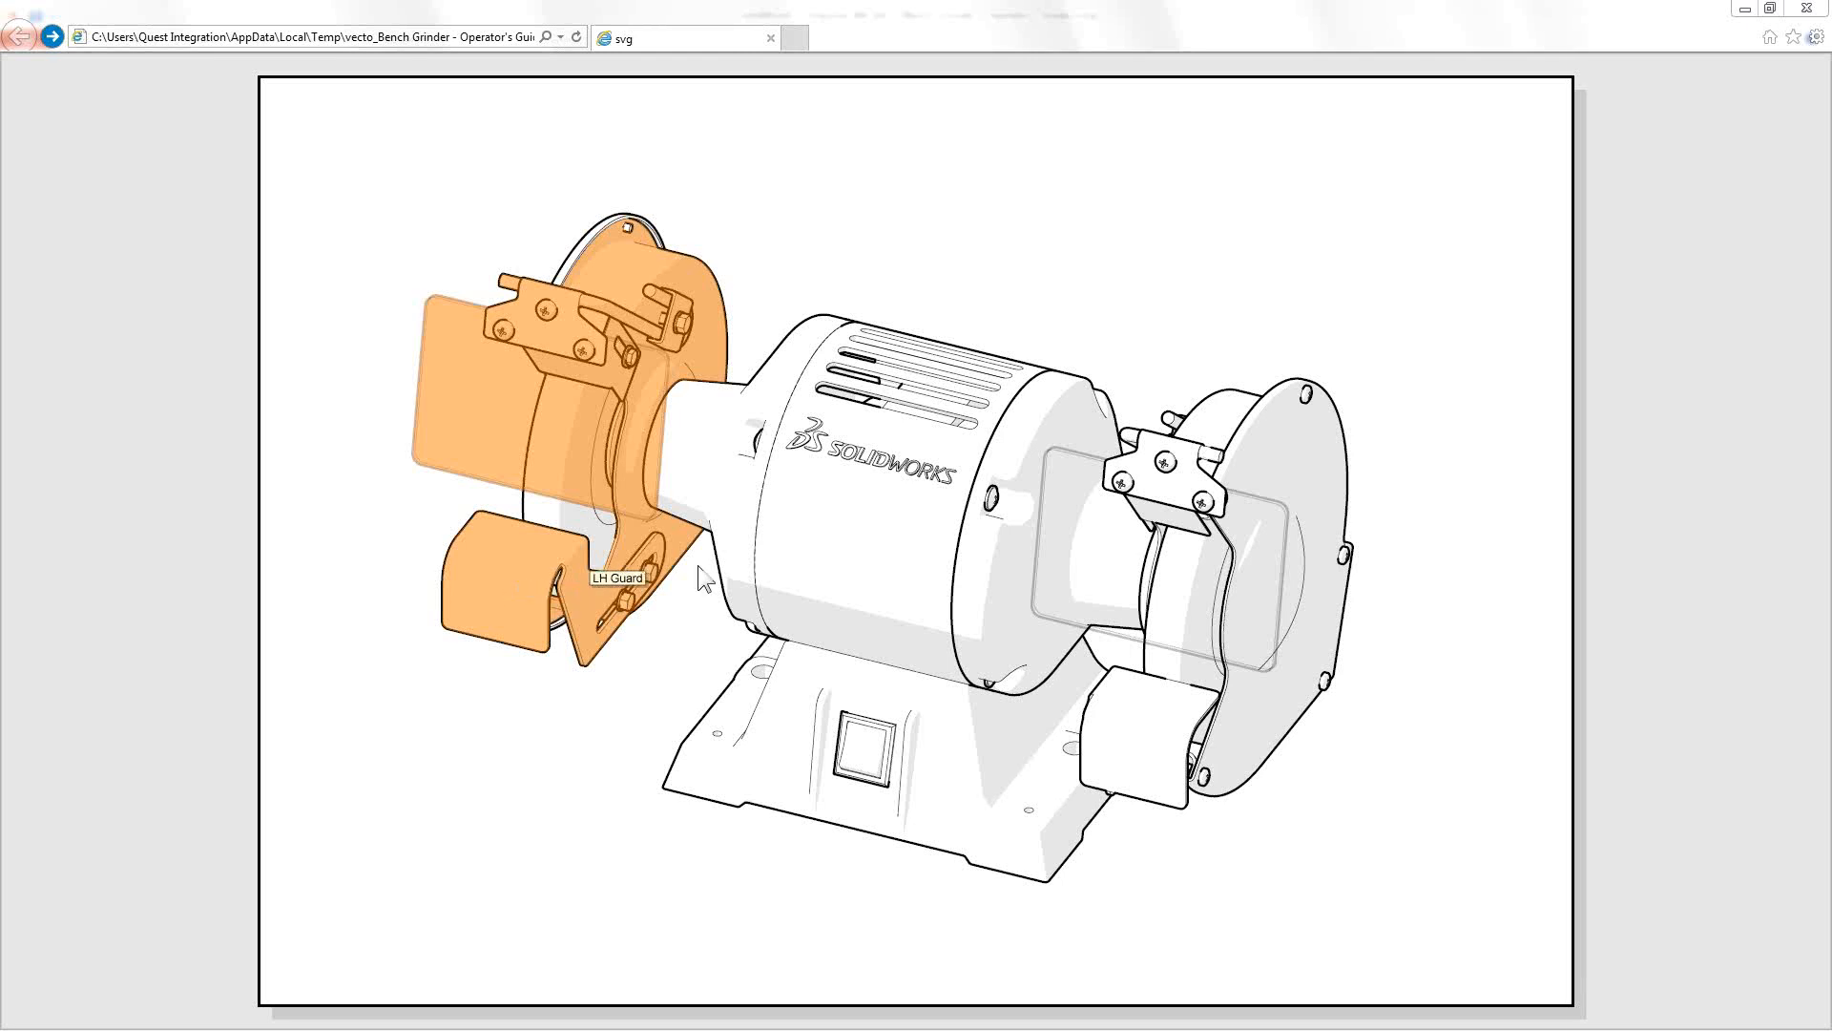
- Follow the LH Guard hotspot to LH Guard.html, then return to the bench grinder drawing
{"action": "left_click", "coordinate": [617, 578]}
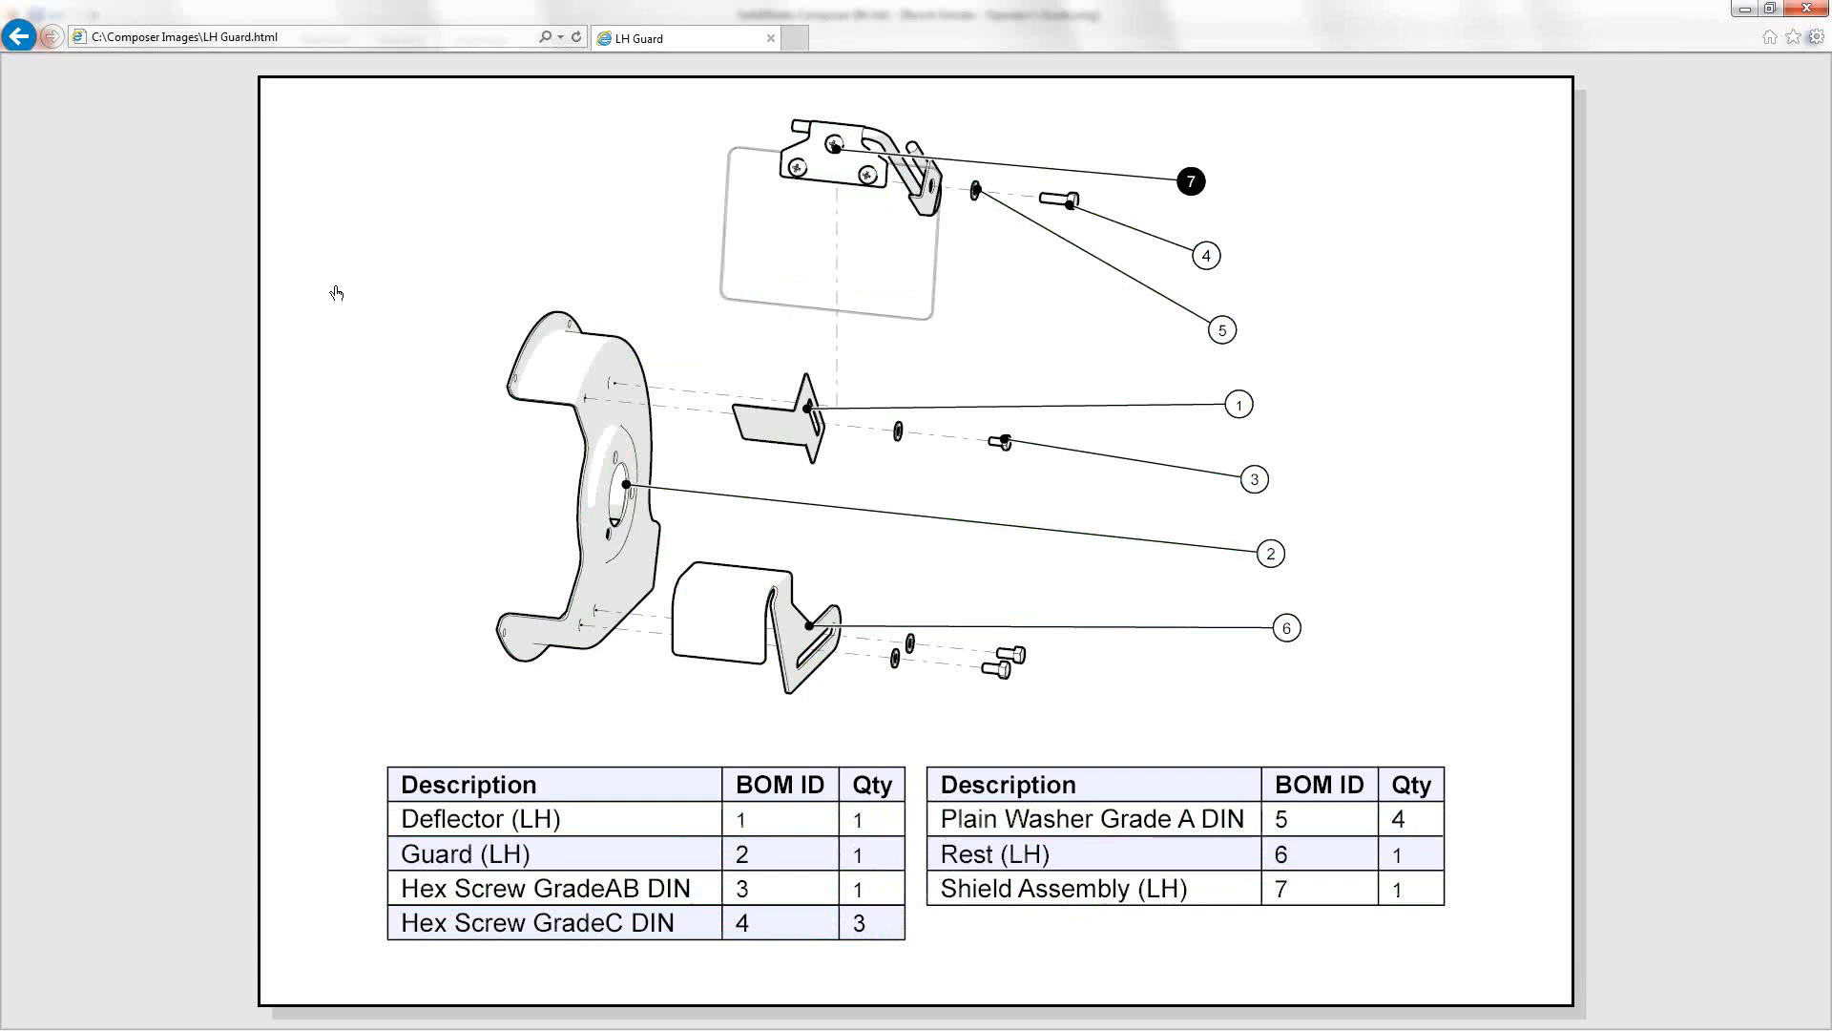
{"action": "left_click", "coordinate": [51, 36]}
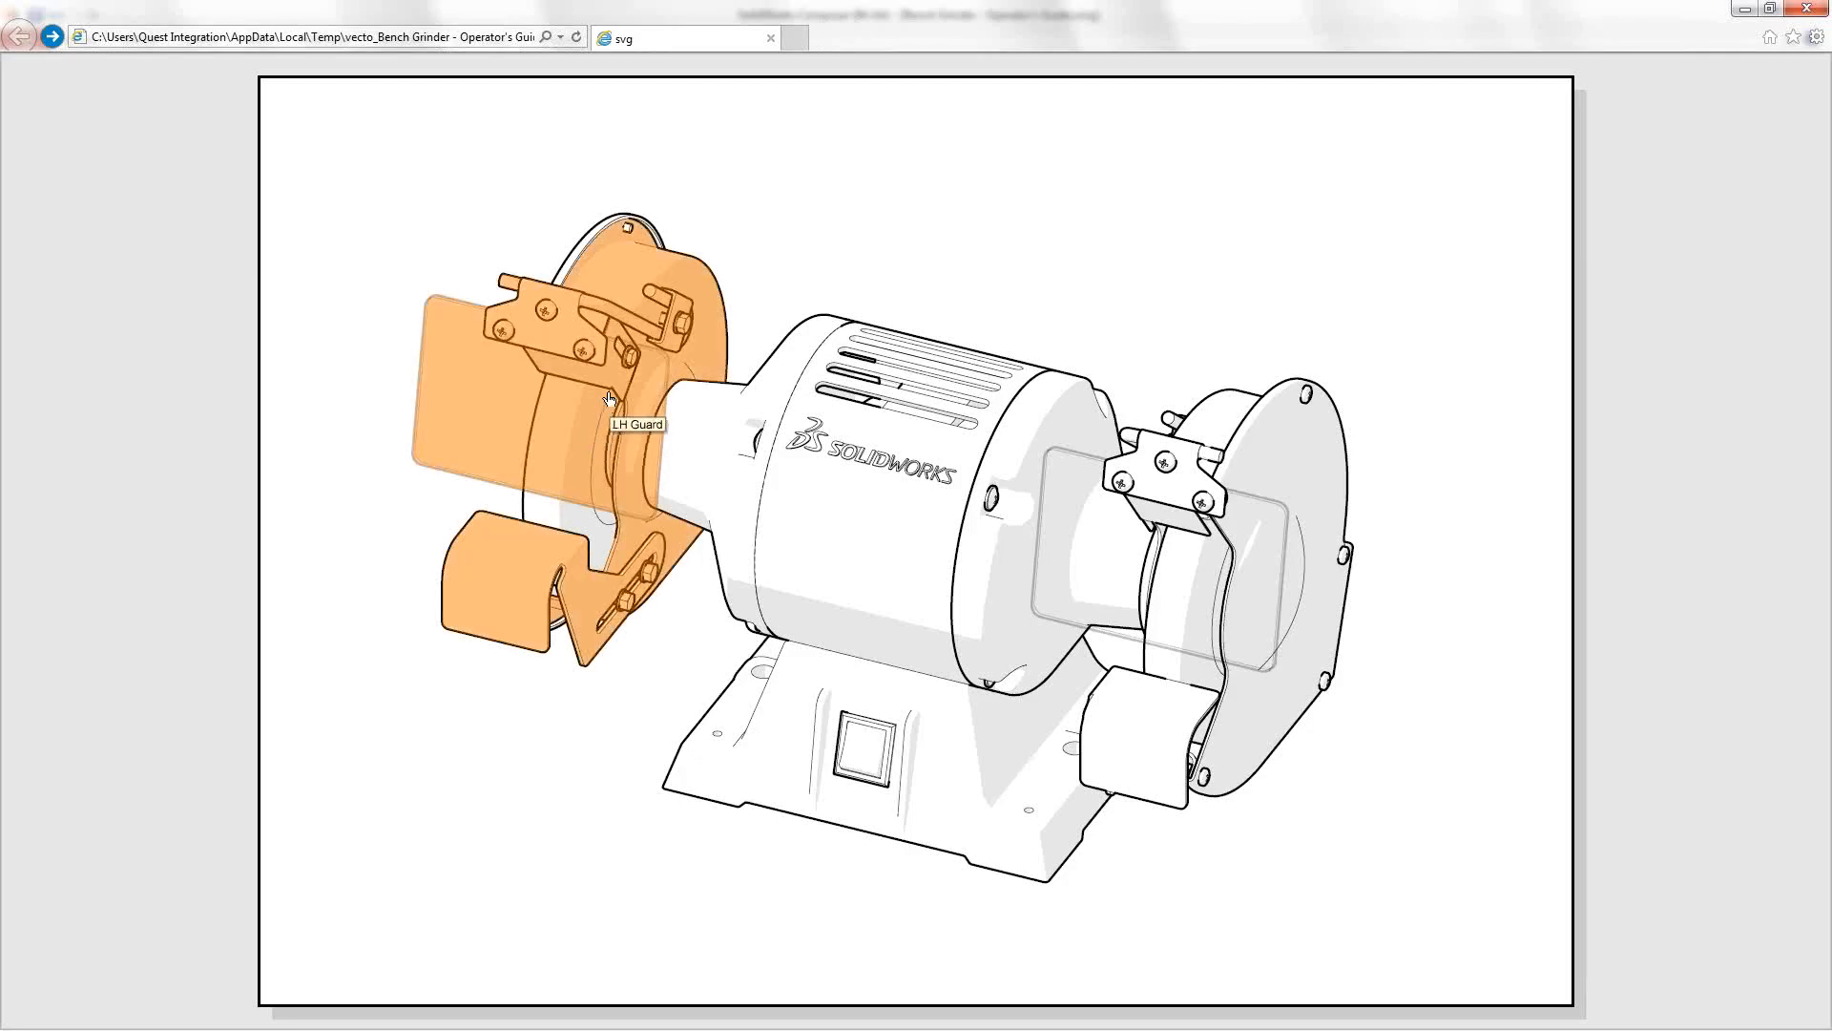
{"action": "mouse_move", "coordinate": [691, 285]}
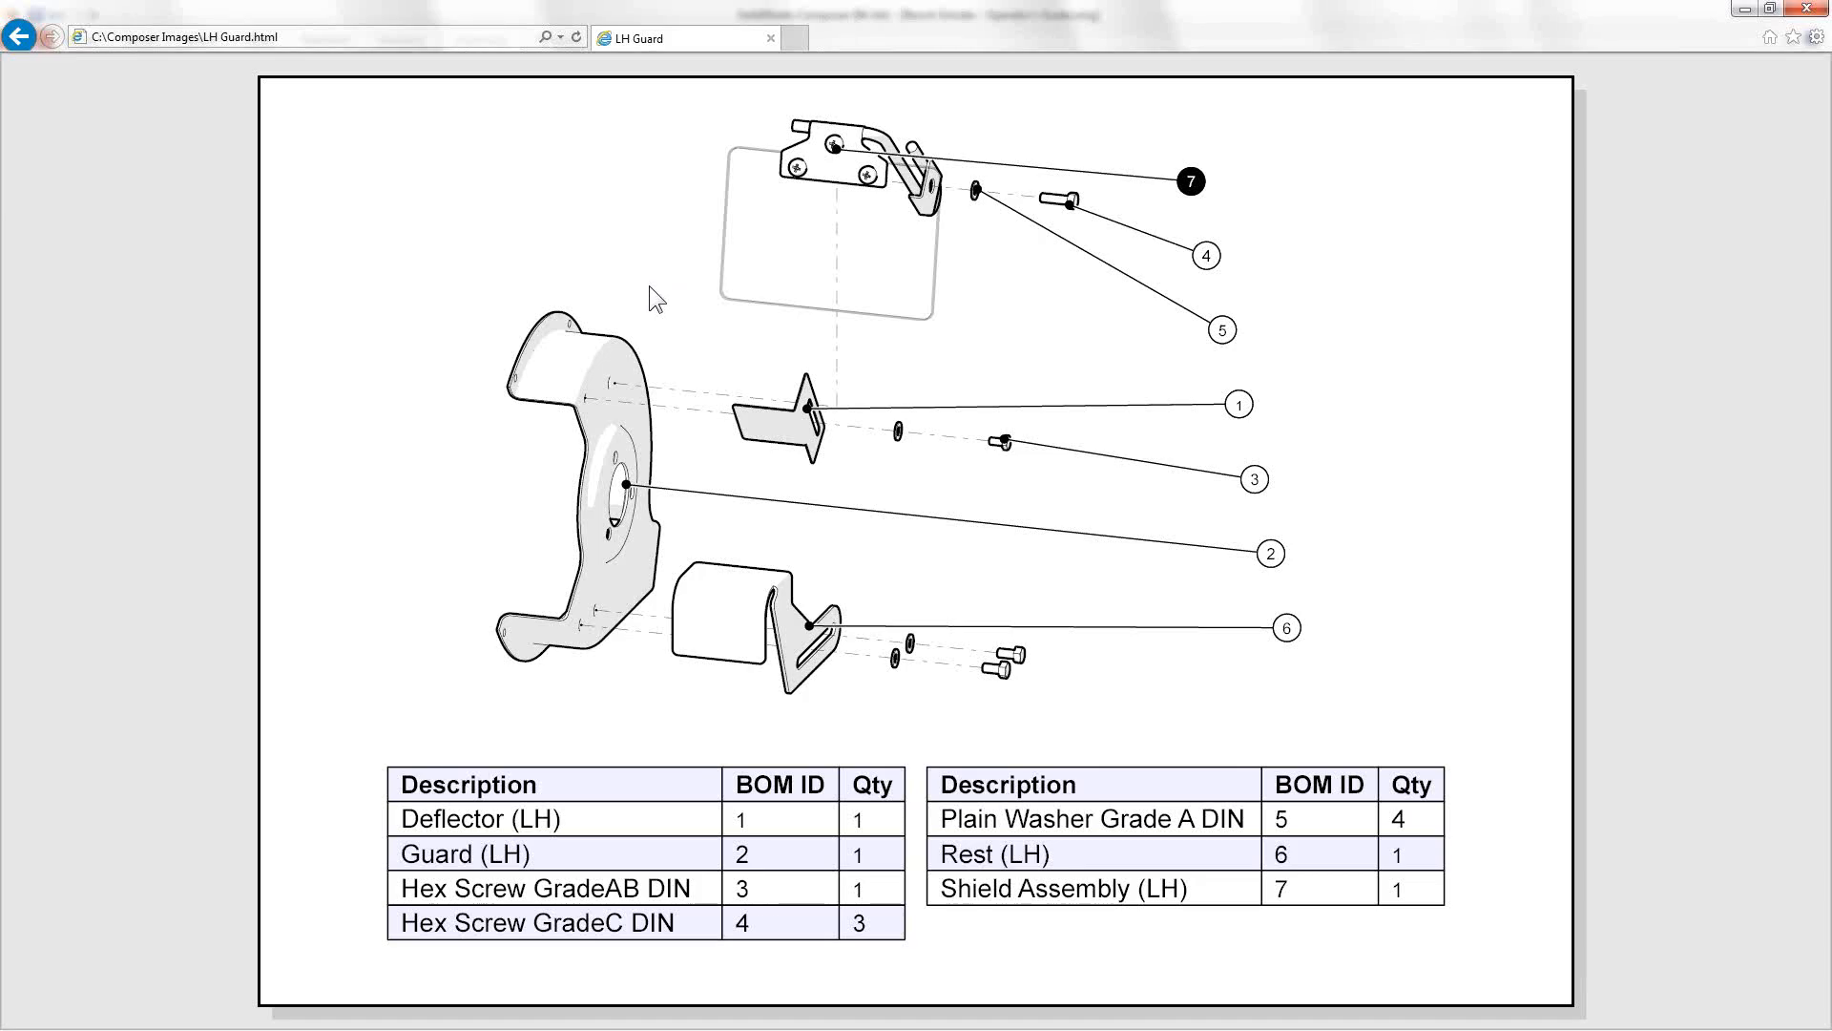
{"action": "mouse_move", "coordinate": [561, 292]}
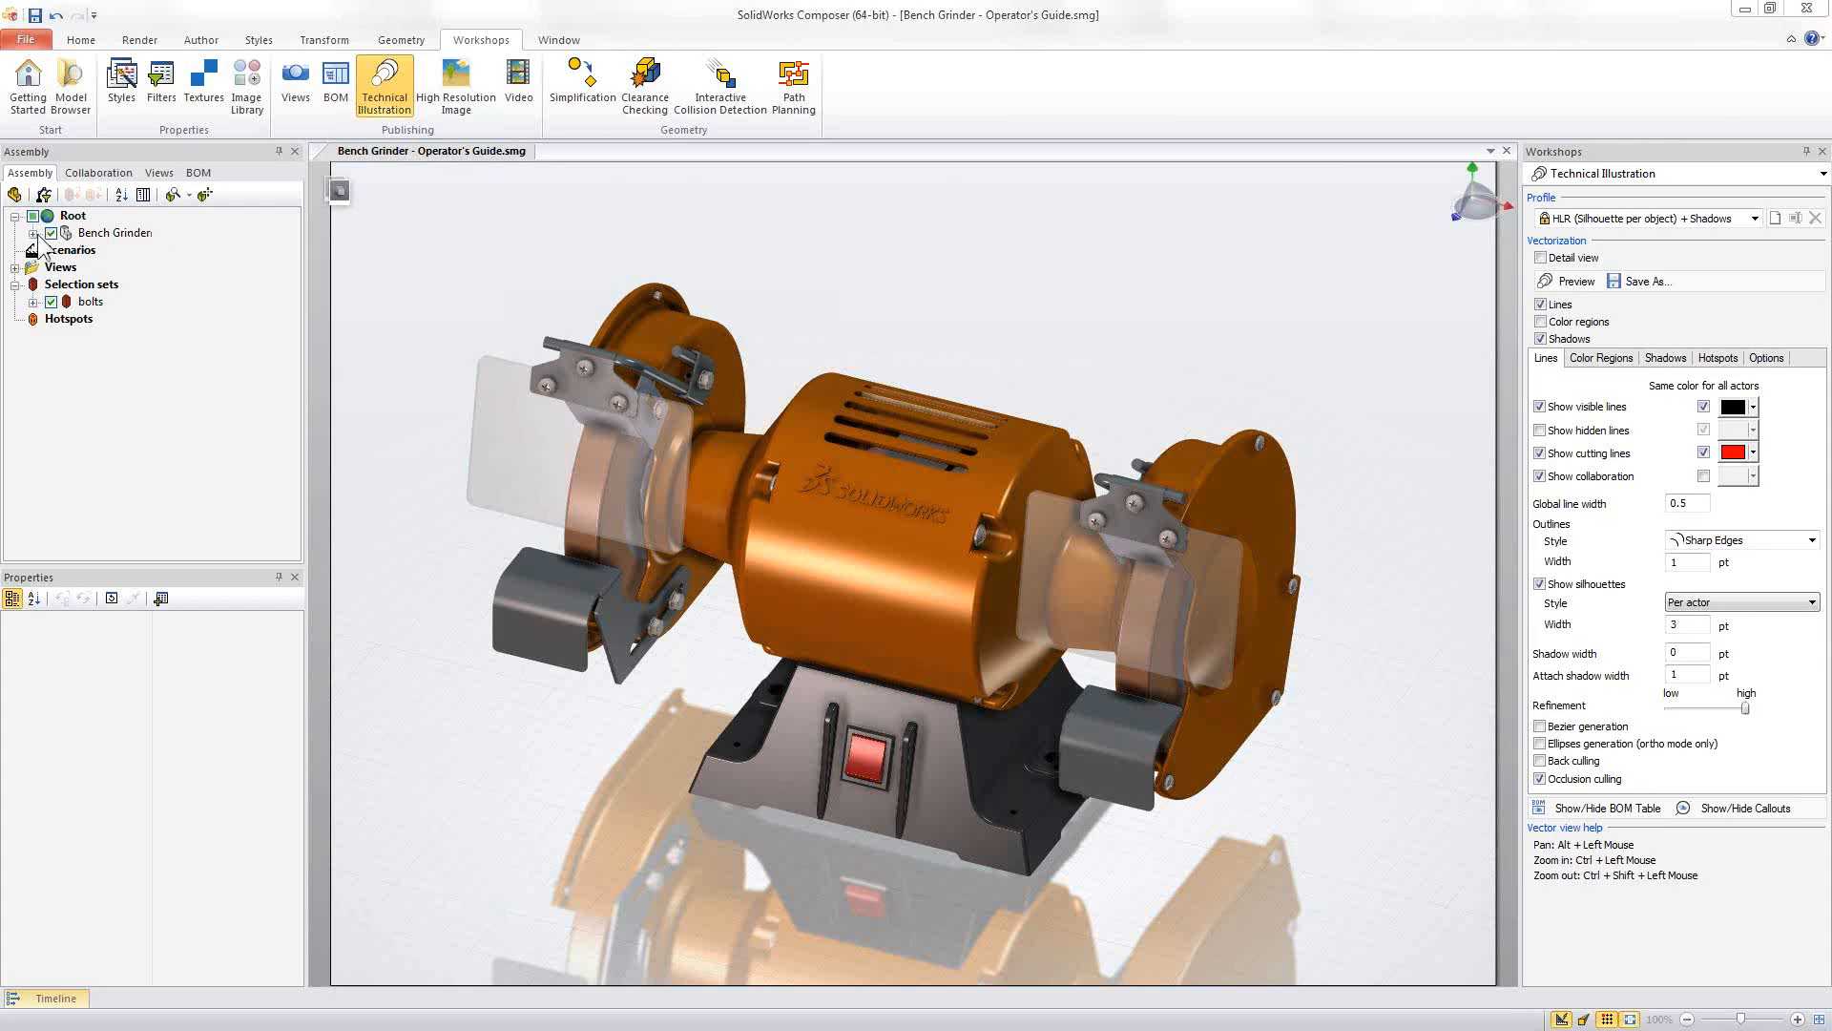
- Select Guard Assembly (LH) under Bench Grinder in the Assembly tree as the hotspot group
{"action": "left_click", "coordinate": [38, 216]}
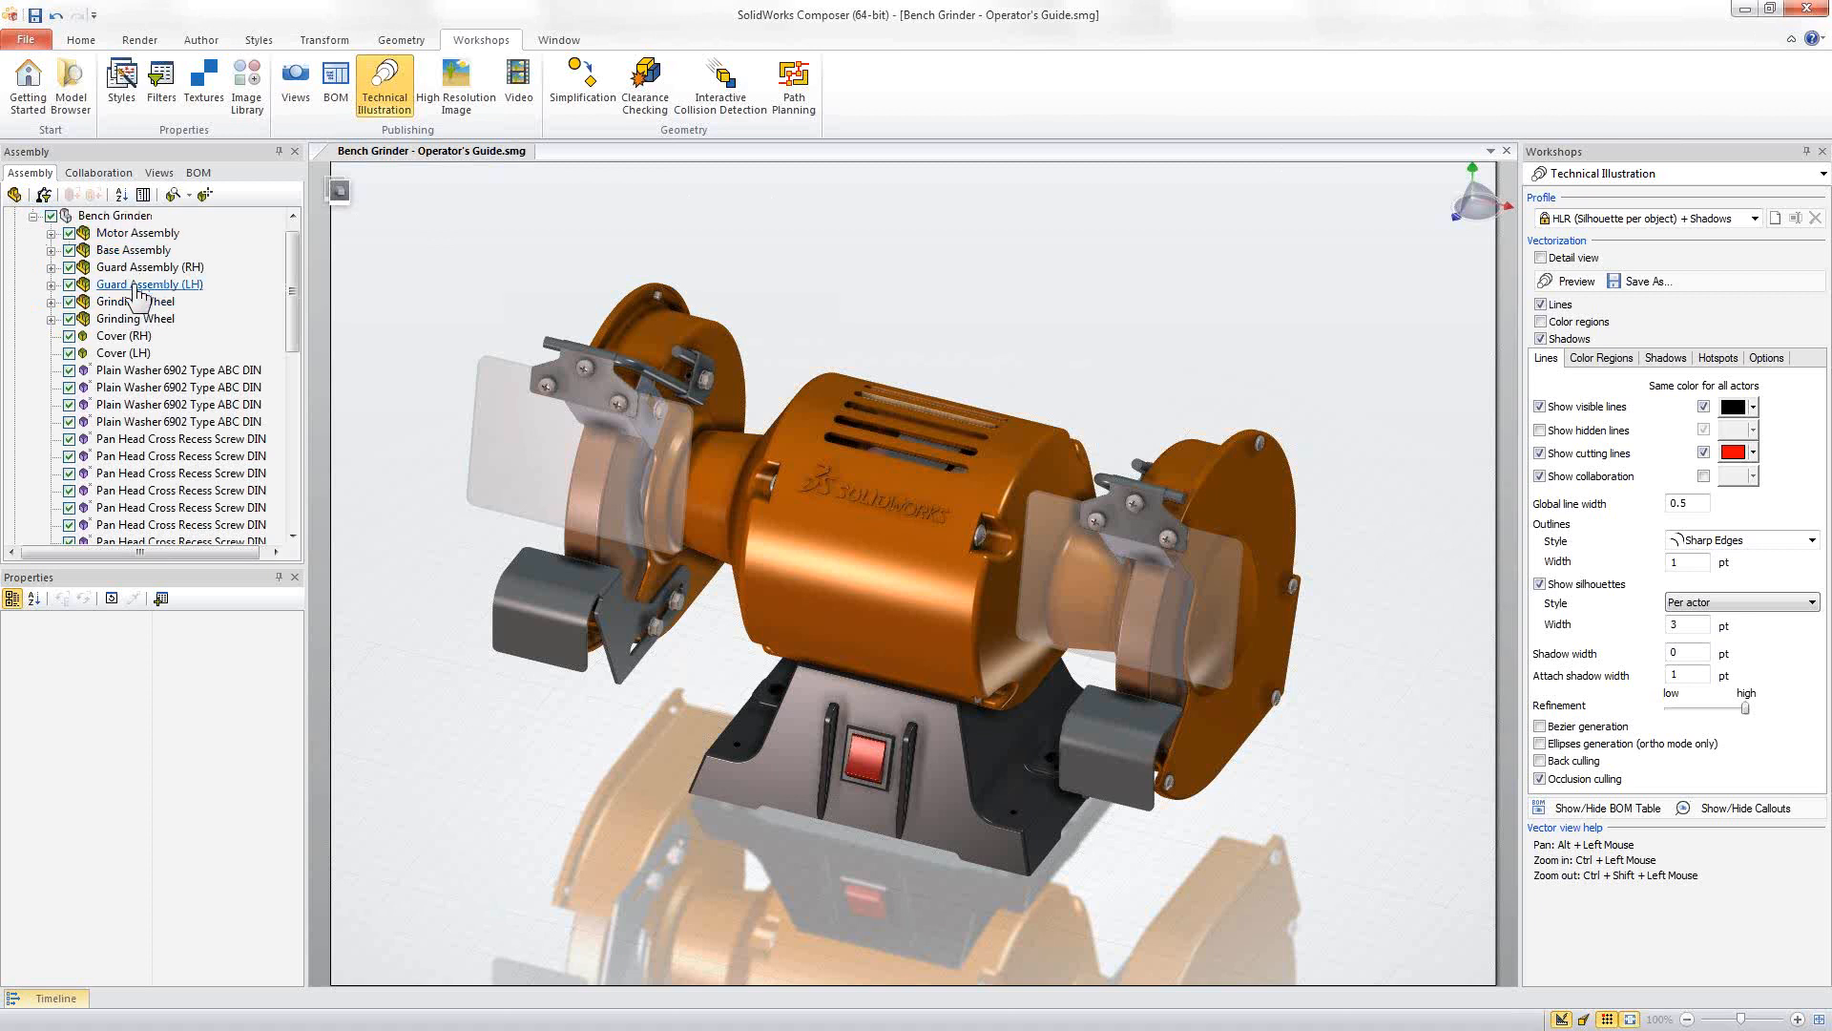
{"action": "left_click", "coordinate": [149, 284]}
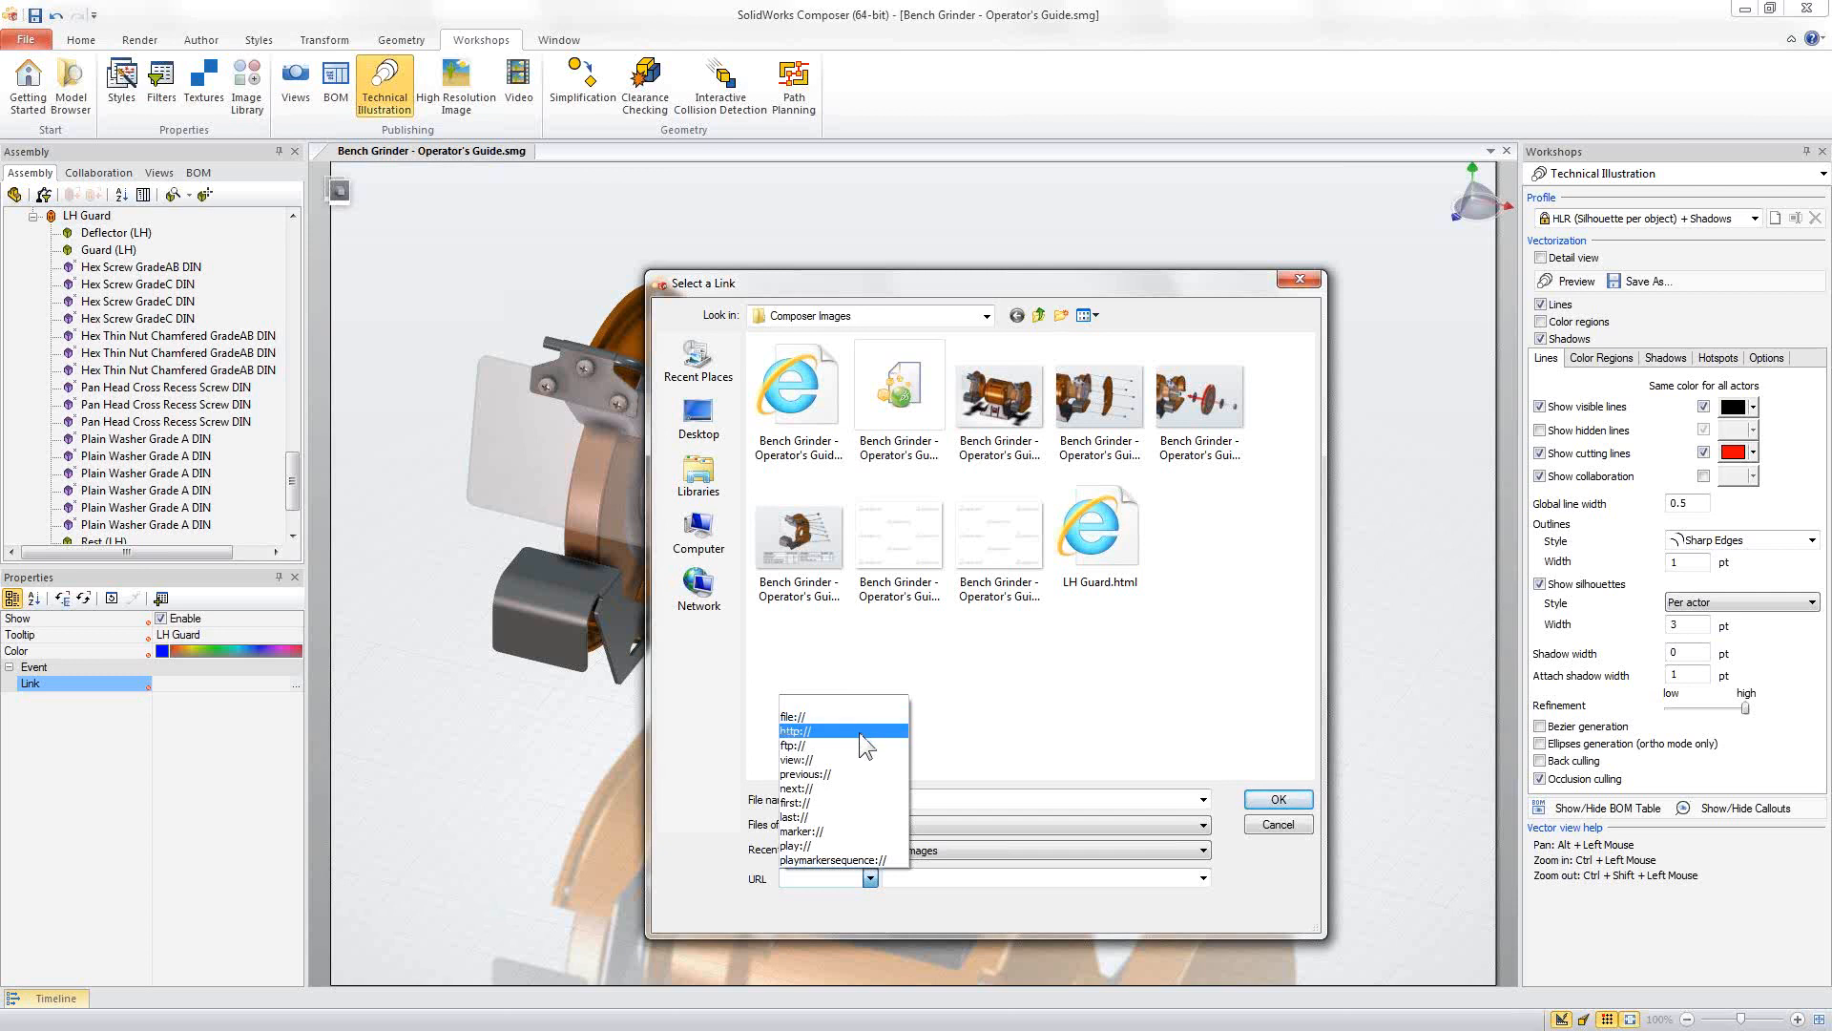
- Set the LH Guard group's link to the local file LH Guard.html in Composer Images
{"action": "left_click", "coordinate": [1096, 533]}
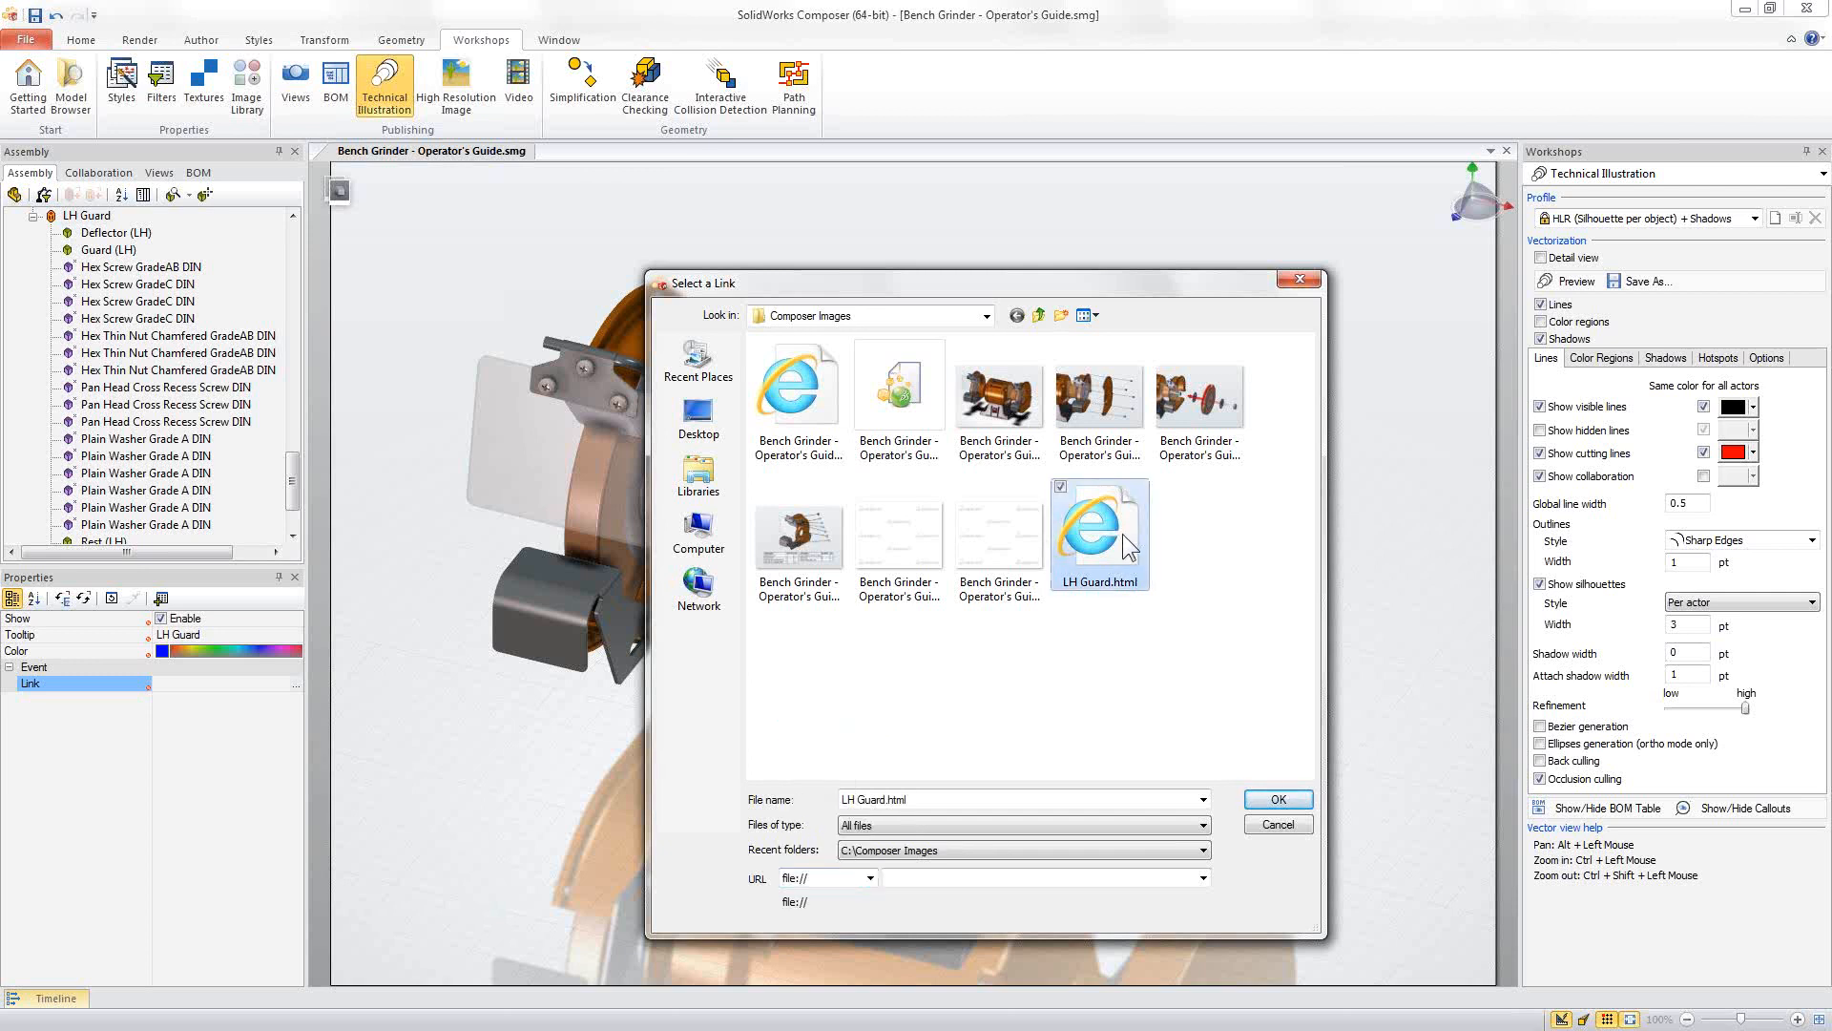
{"action": "left_click", "coordinate": [1100, 532]}
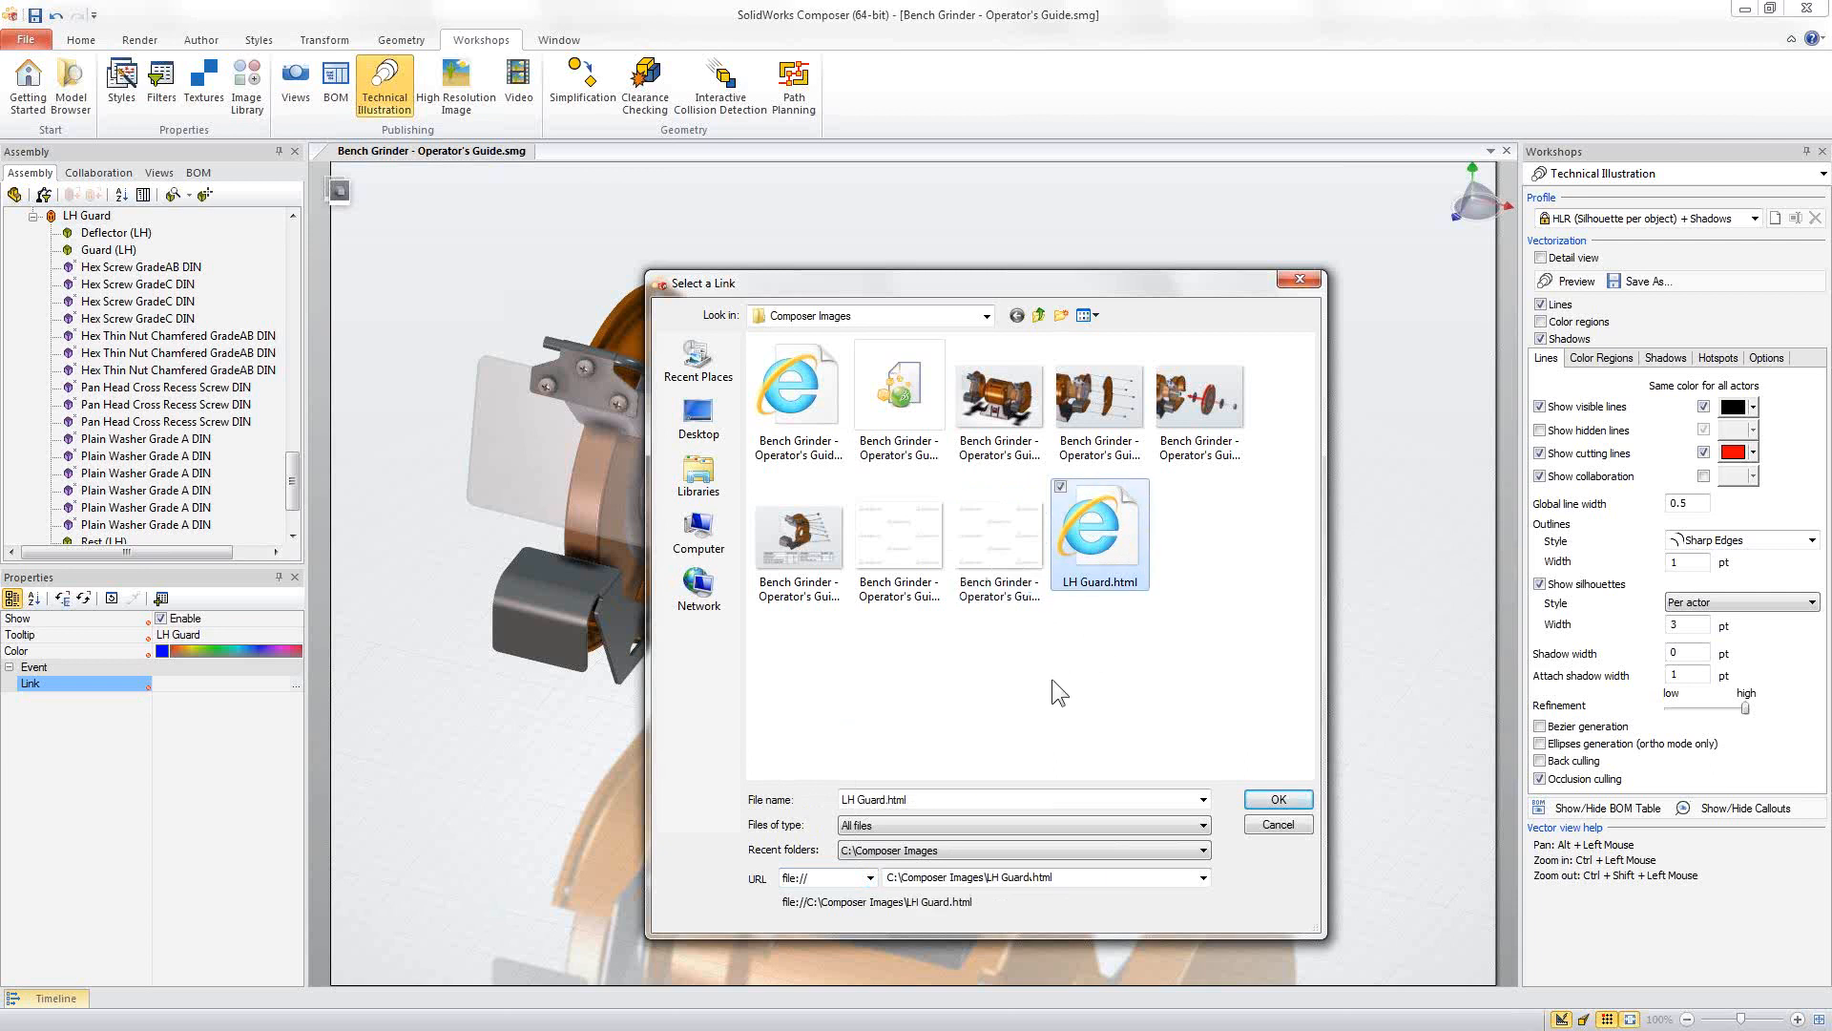
{"action": "left_click", "coordinate": [1277, 797]}
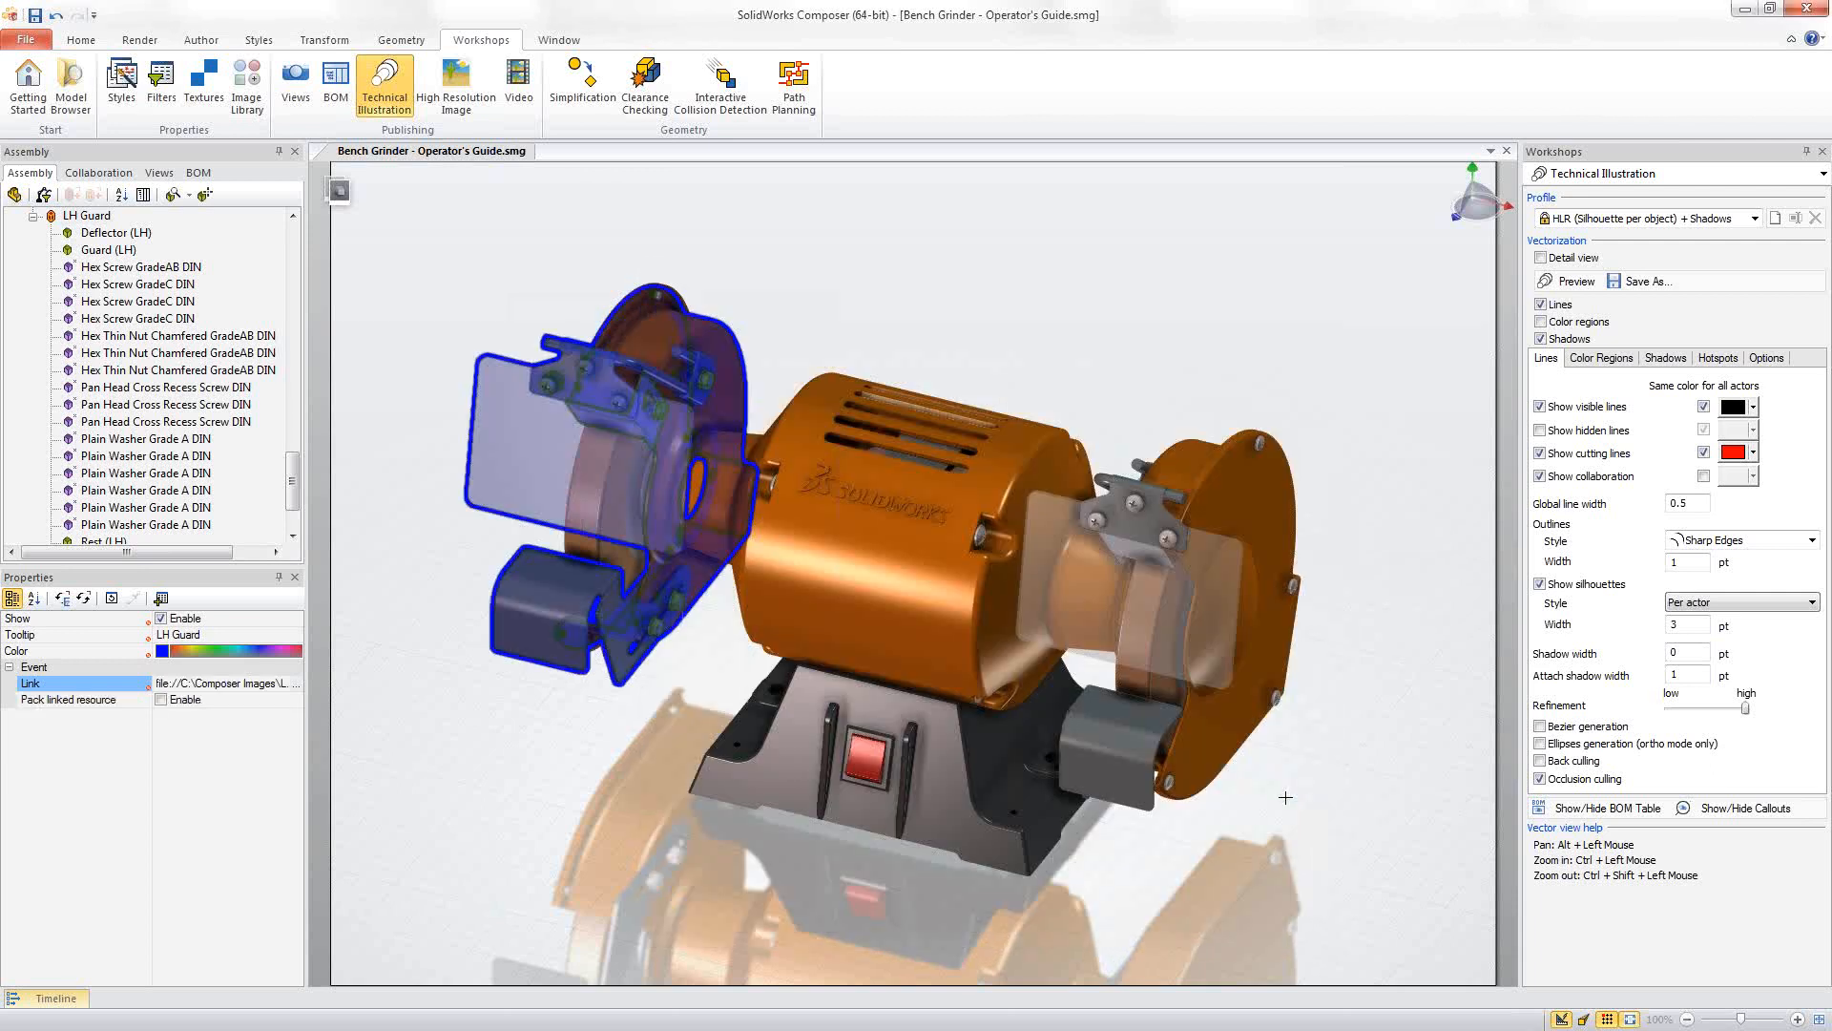
{"action": "mouse_move", "coordinate": [477, 721]}
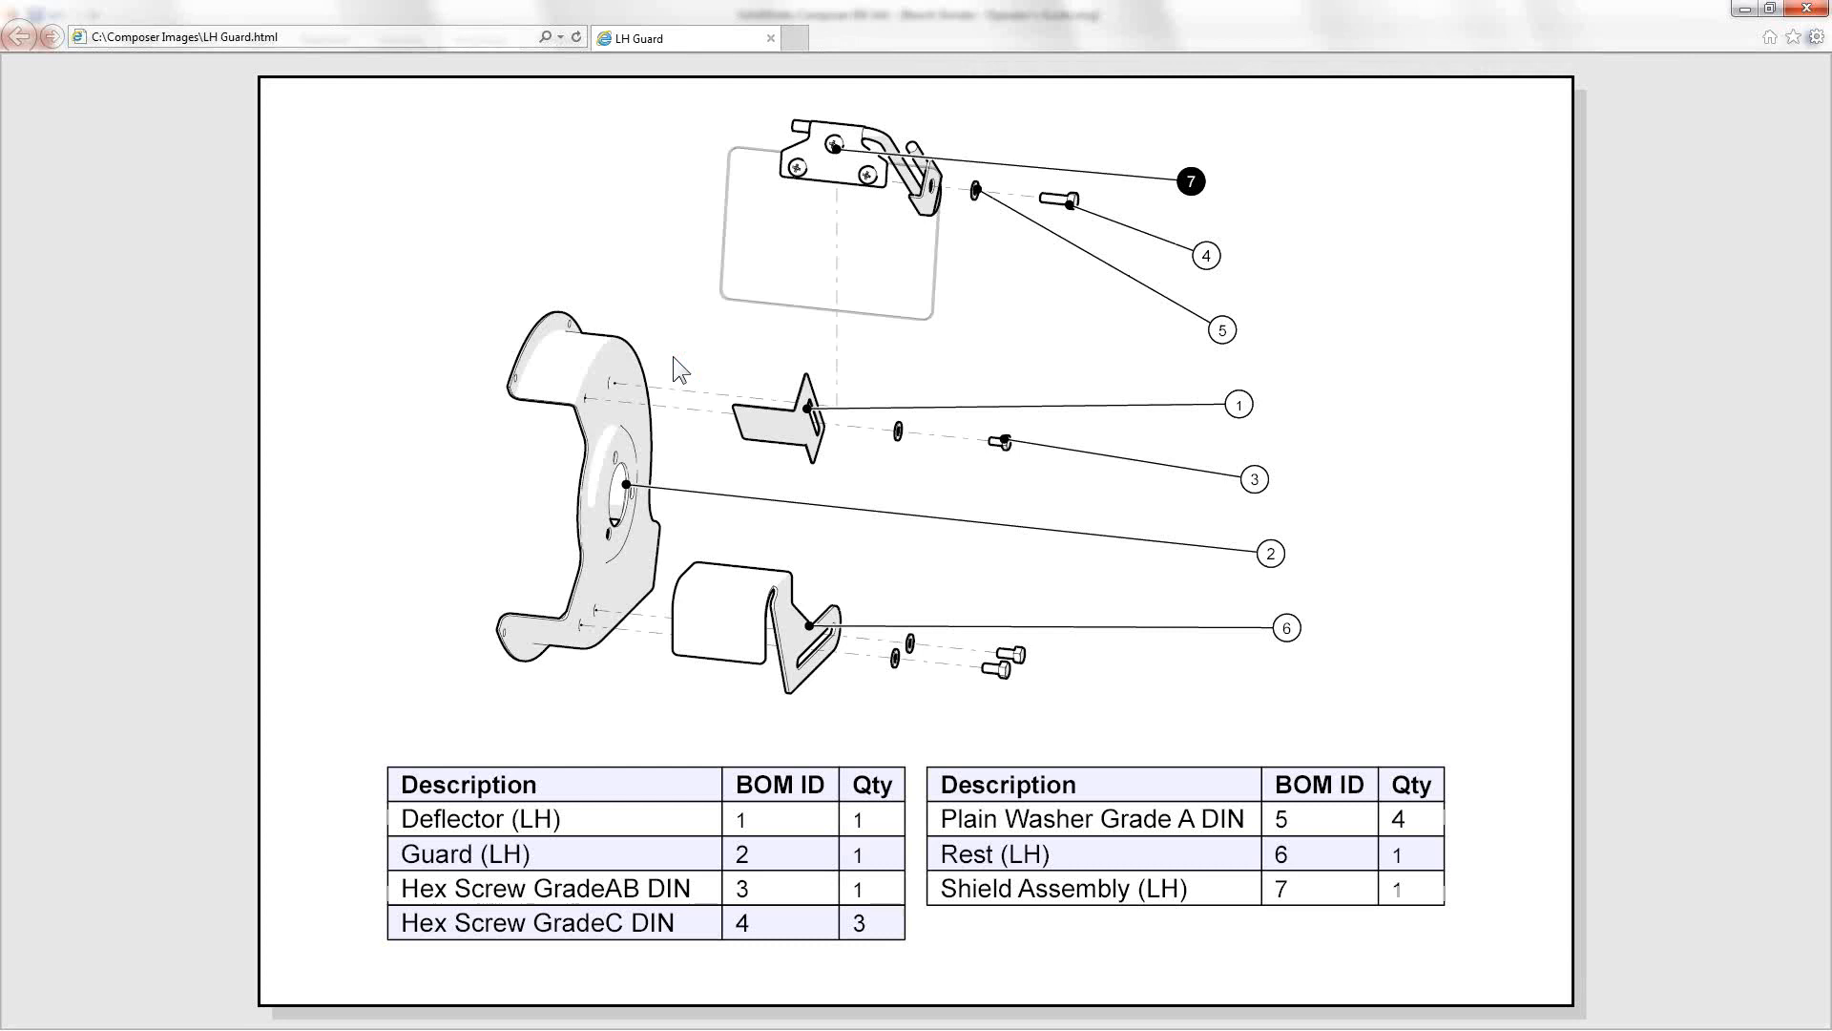
{"action": "mouse_move", "coordinate": [1817, 10]}
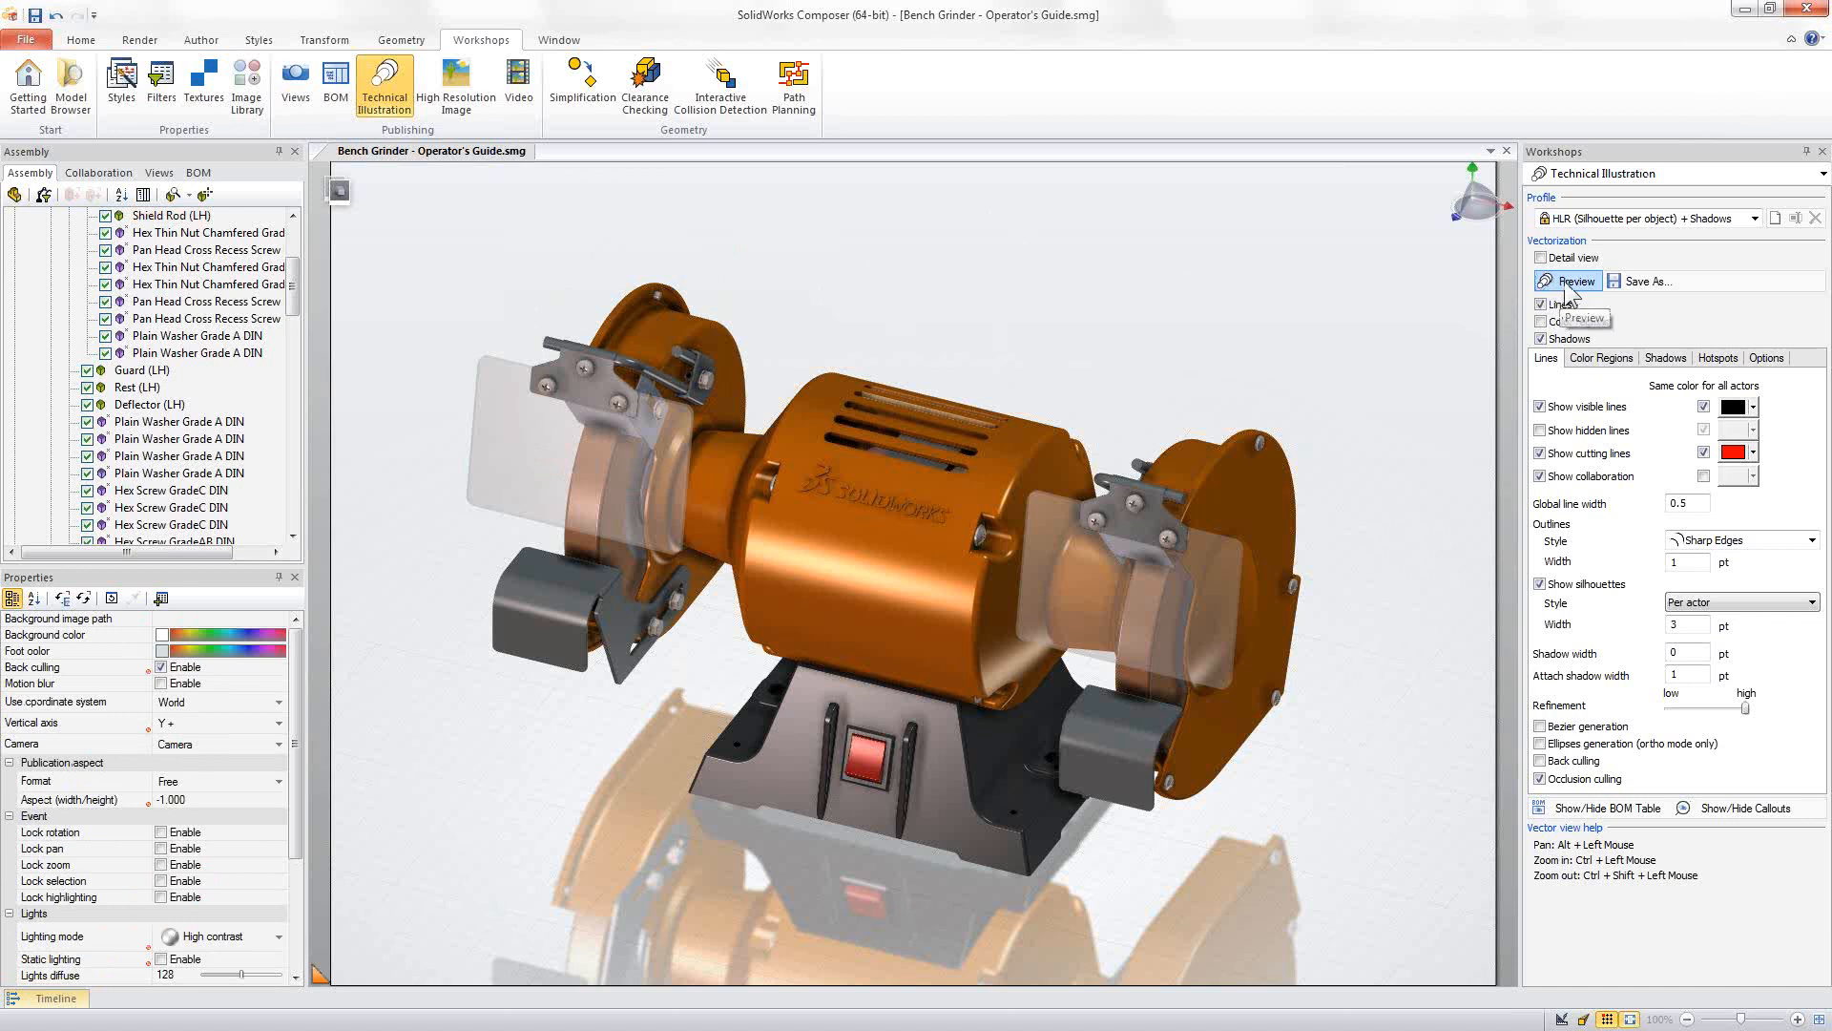
- Preview the vector bench grinder SVG with the guard hotspot in Internet Explorer
{"action": "left_click", "coordinate": [1567, 281]}
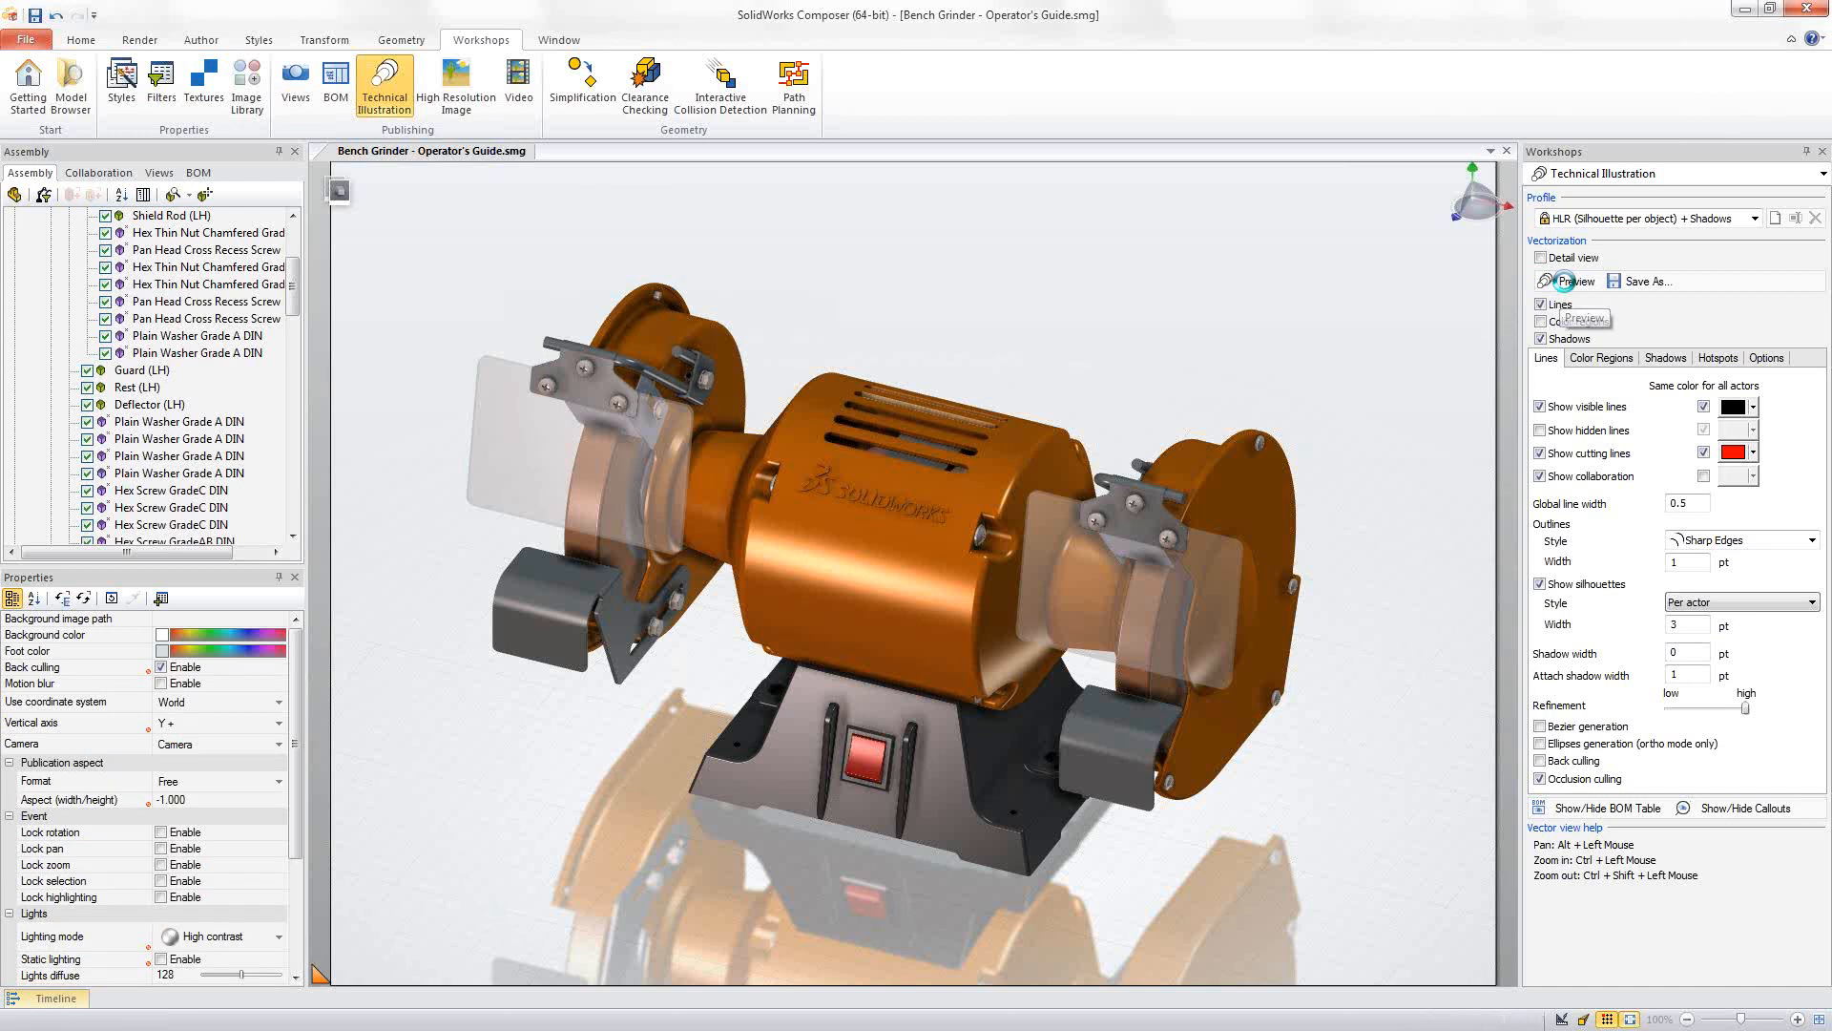
{"action": "left_click", "coordinate": [1567, 281]}
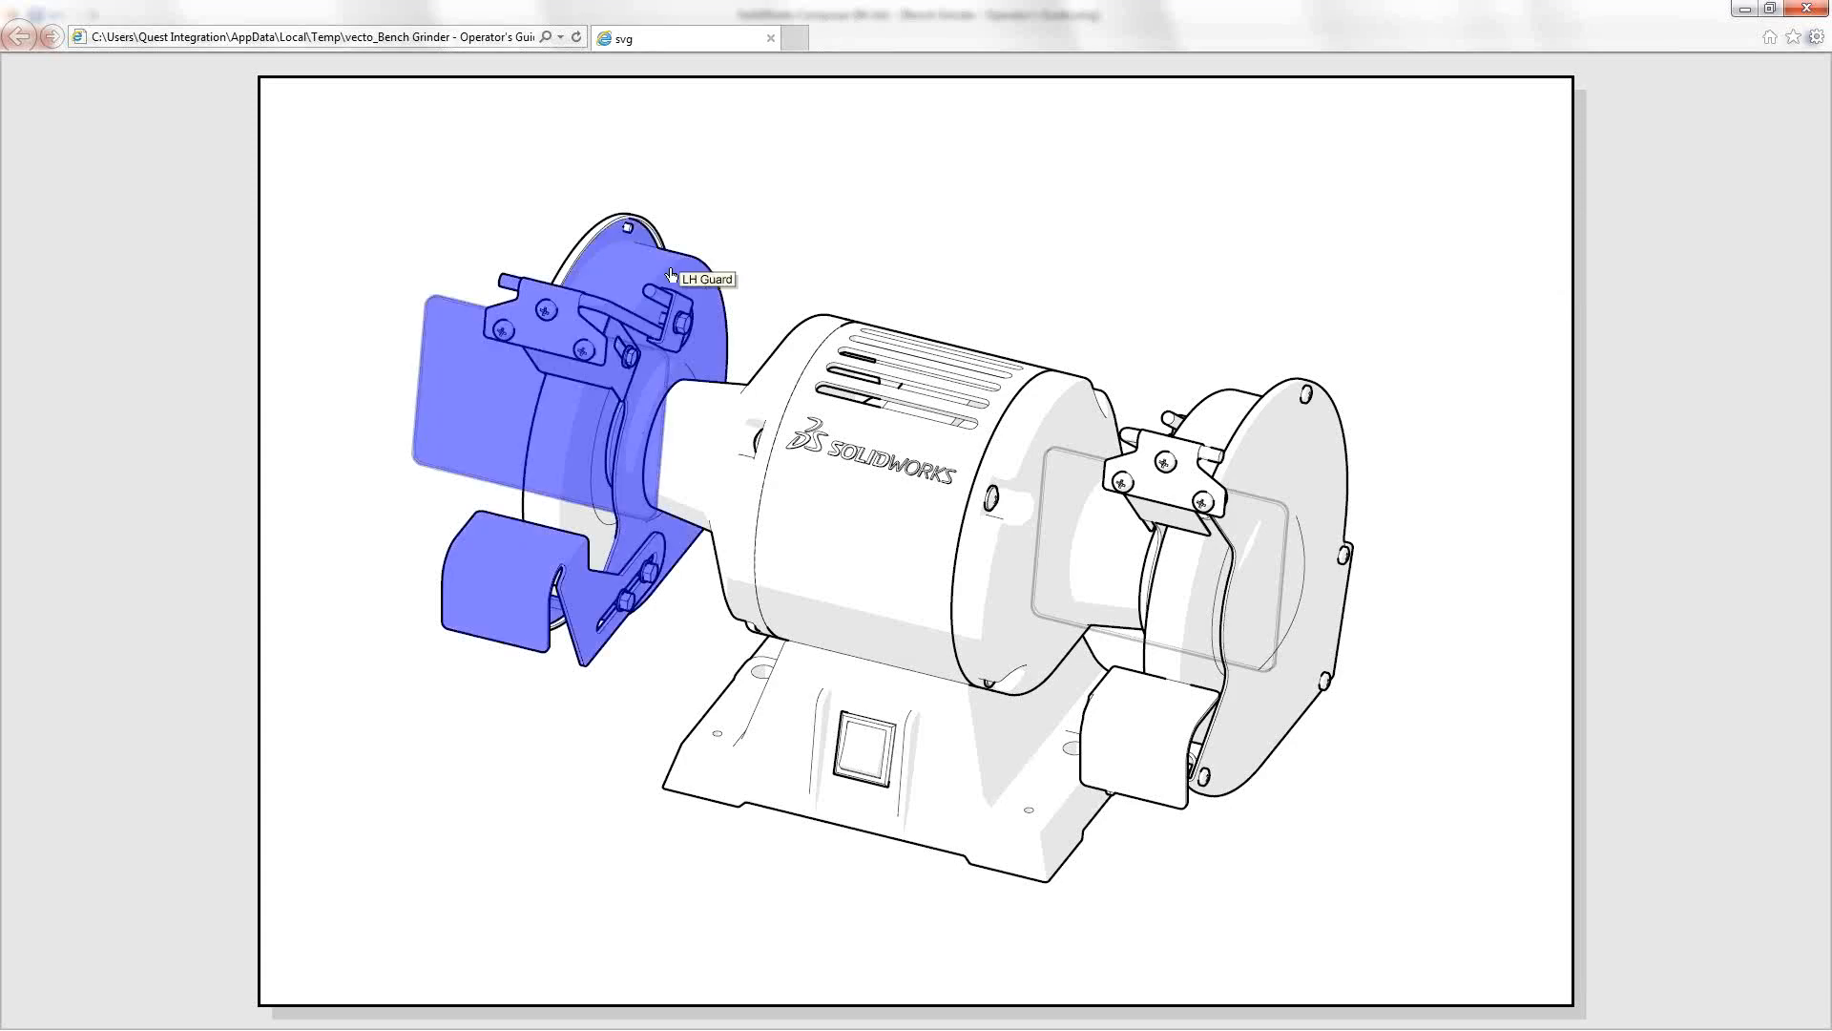
{"action": "left_click", "coordinate": [702, 279]}
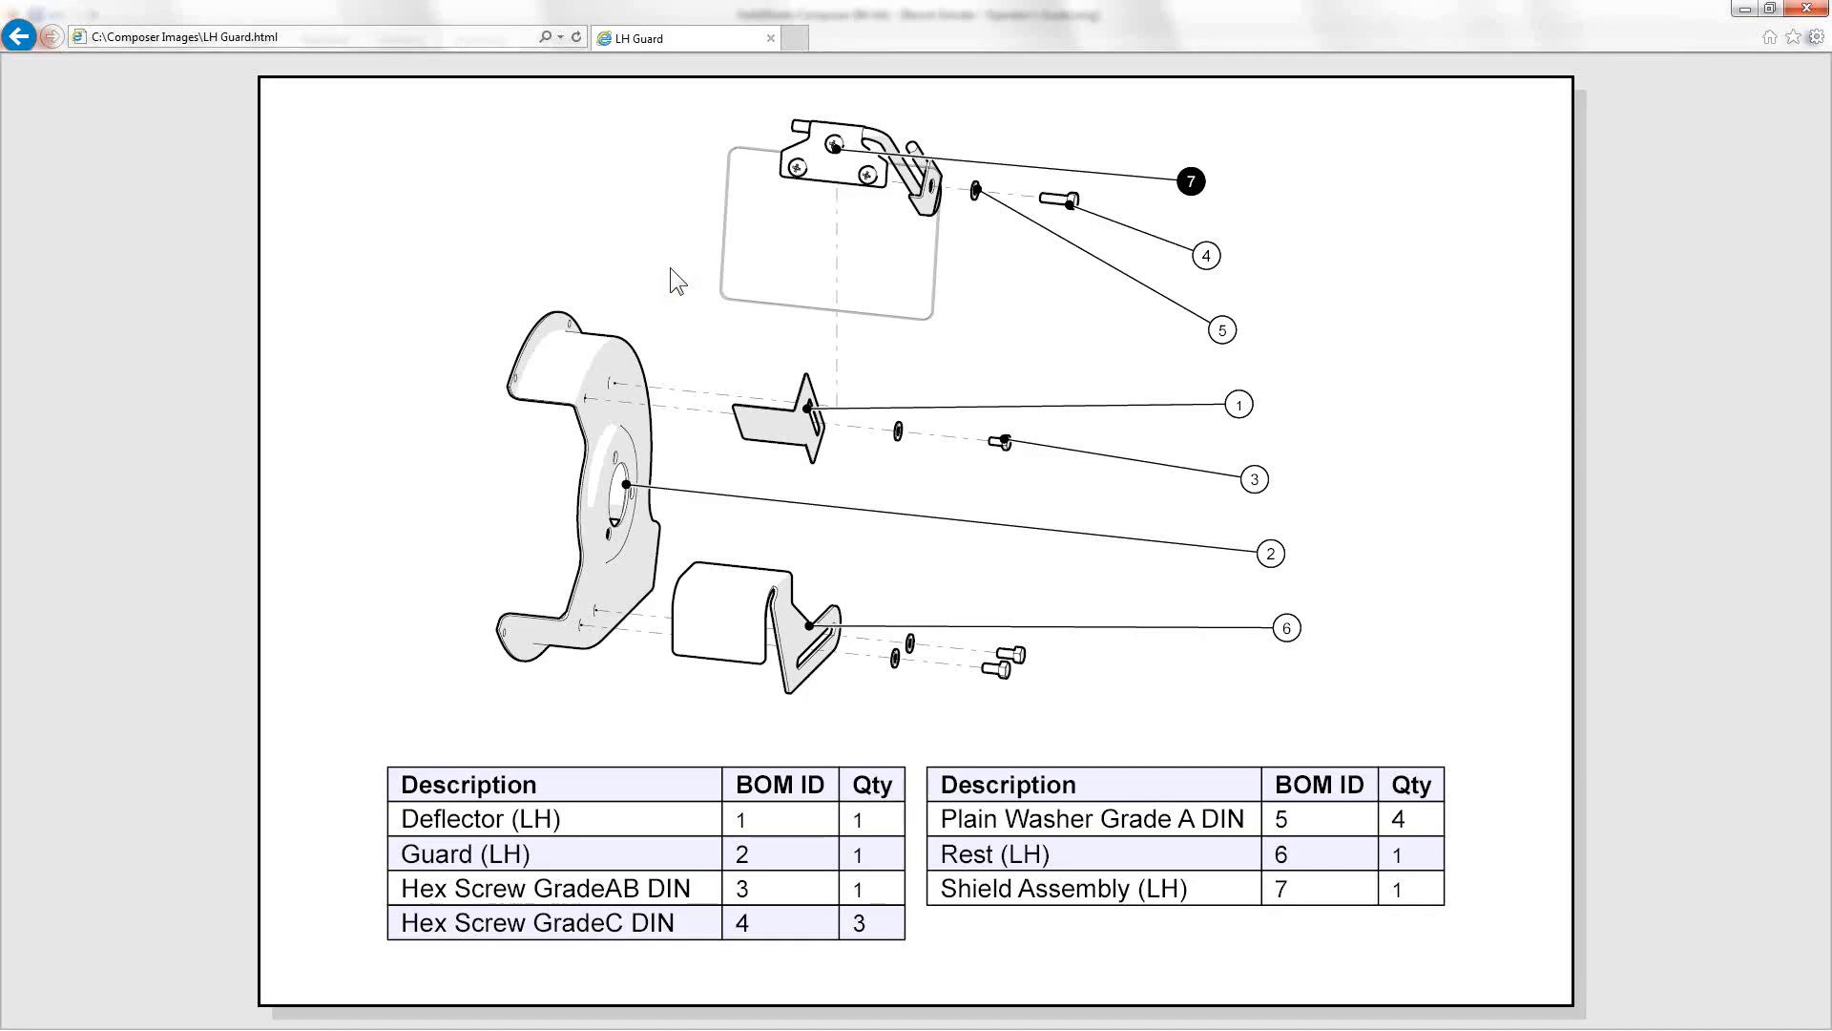
{"action": "mouse_move", "coordinate": [40, 65]}
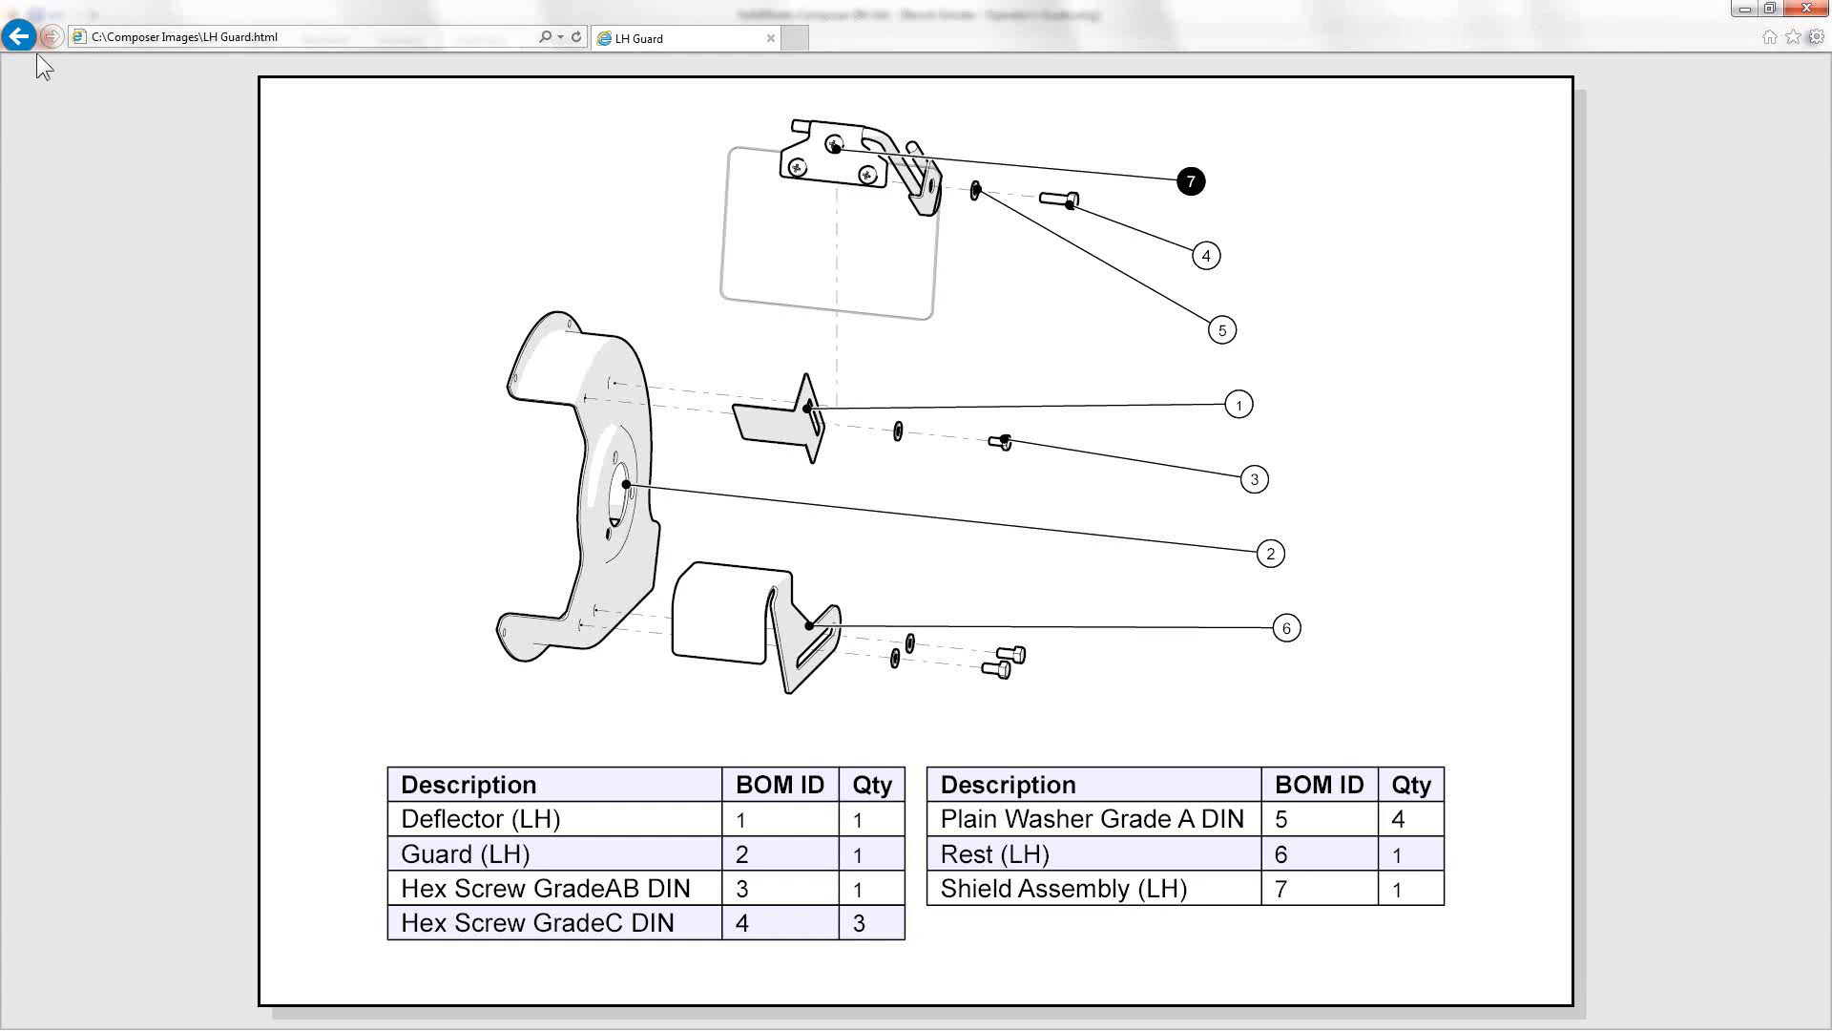
{"action": "left_click", "coordinate": [51, 36]}
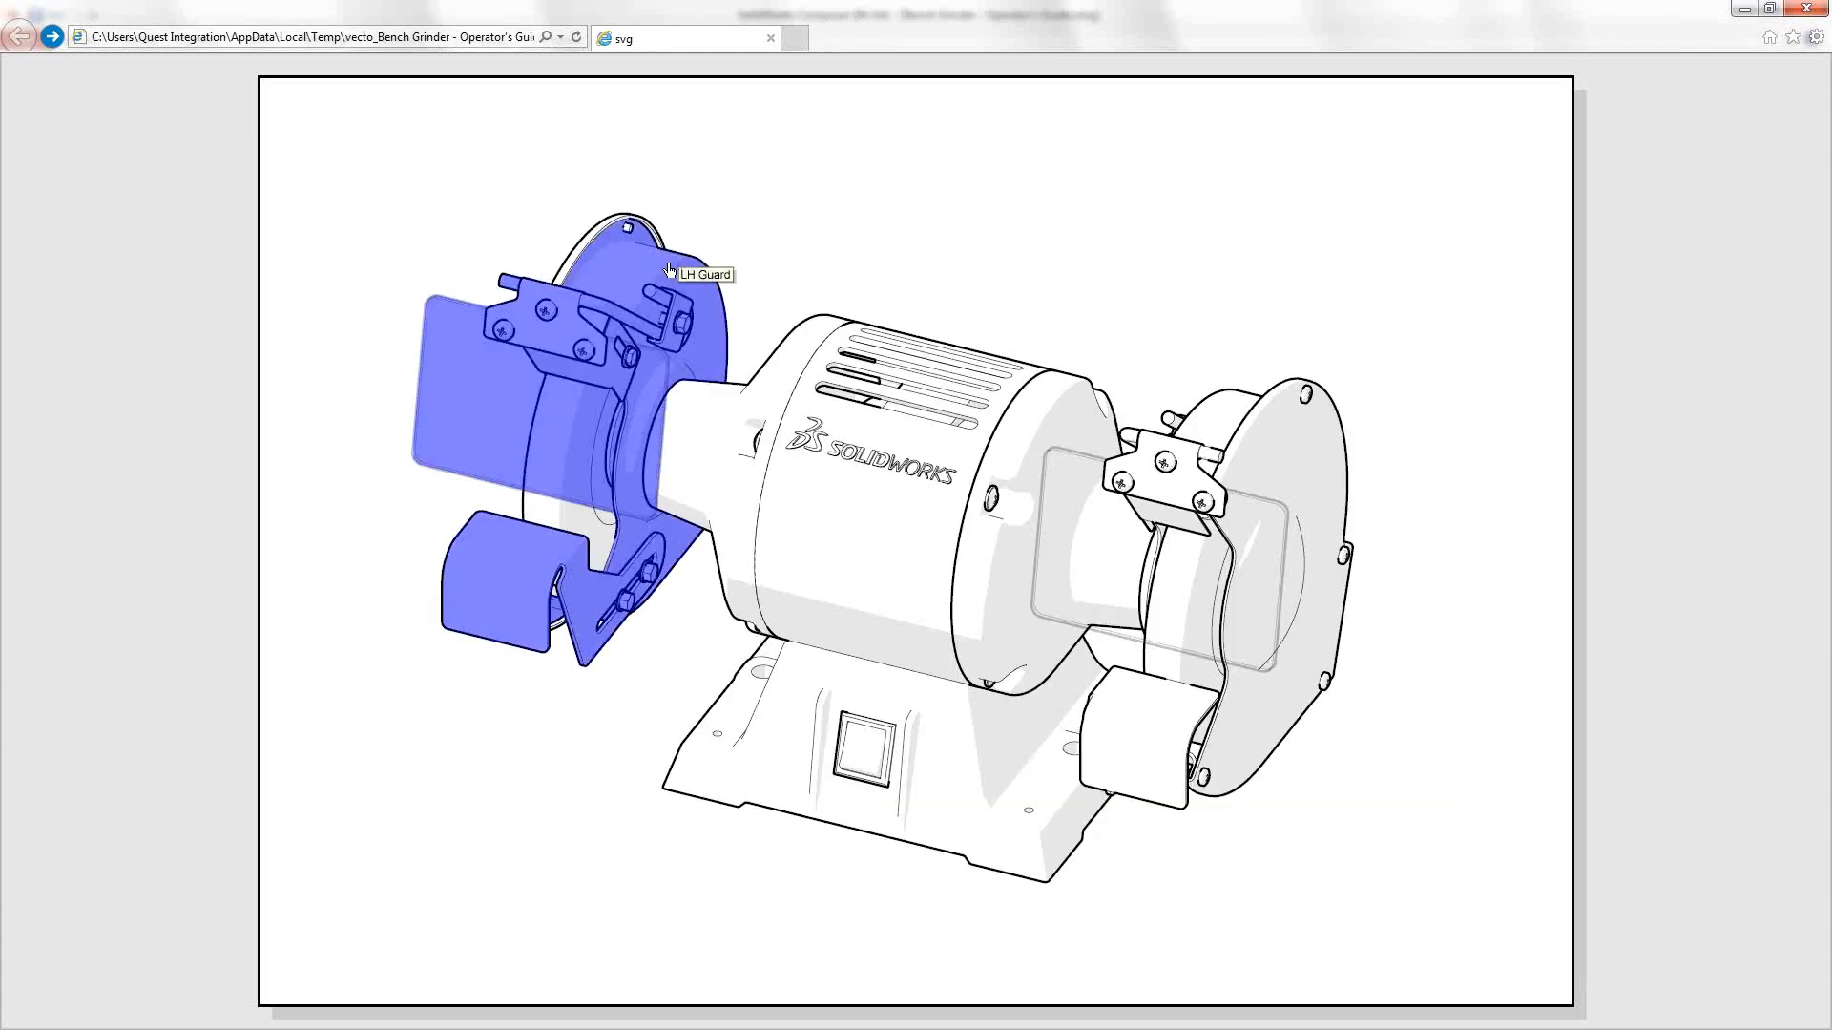